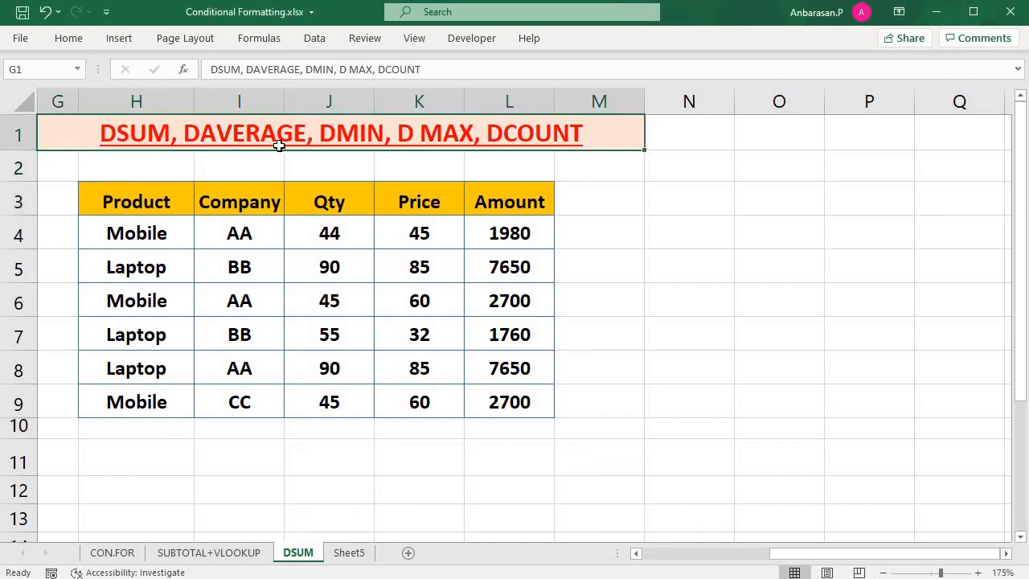
mouse_move(543, 141)
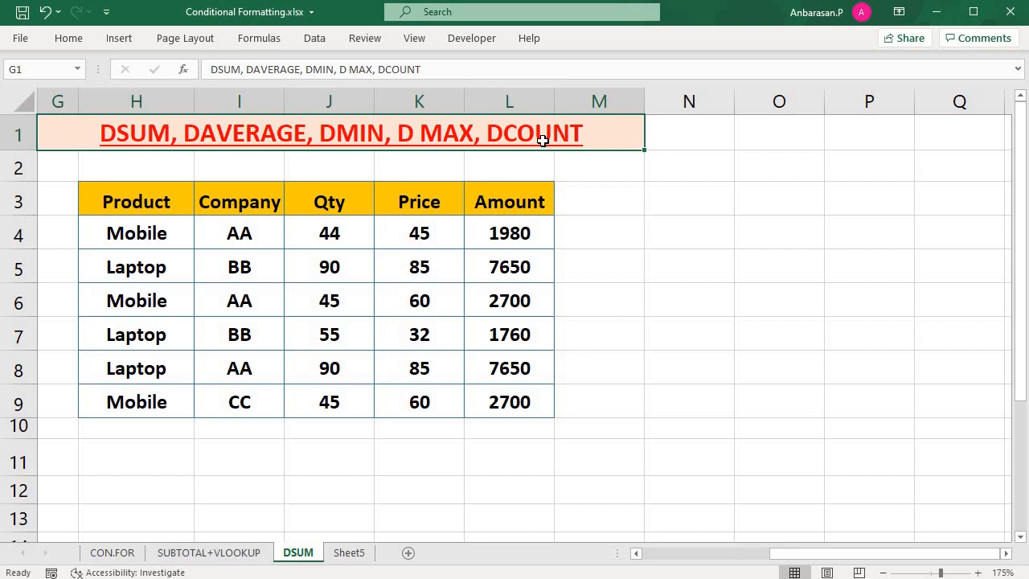
- Inspect the product table's Product, Company and Qty cells for the Mobile and Laptop rows
click(599, 234)
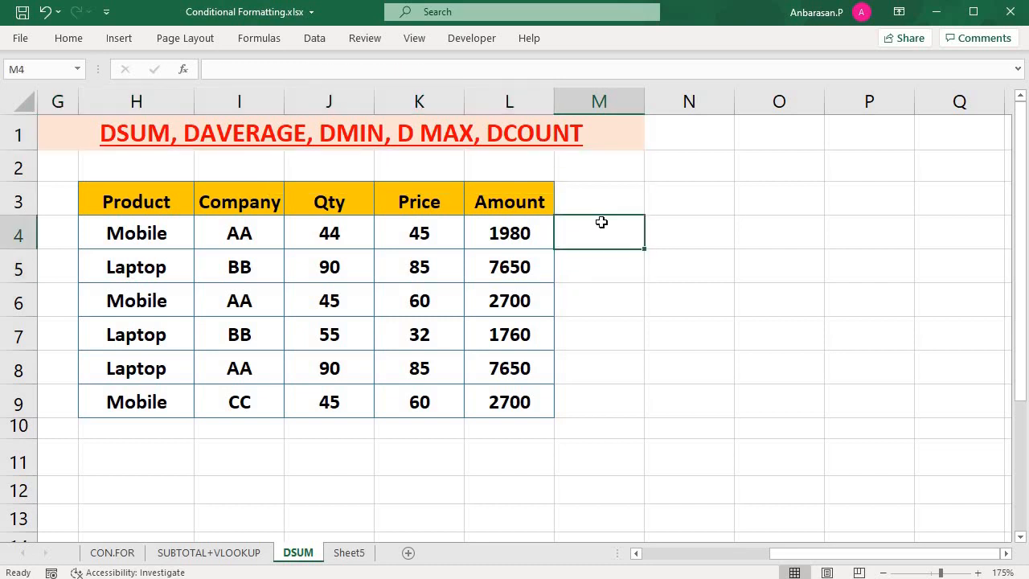
mouse_move(606, 236)
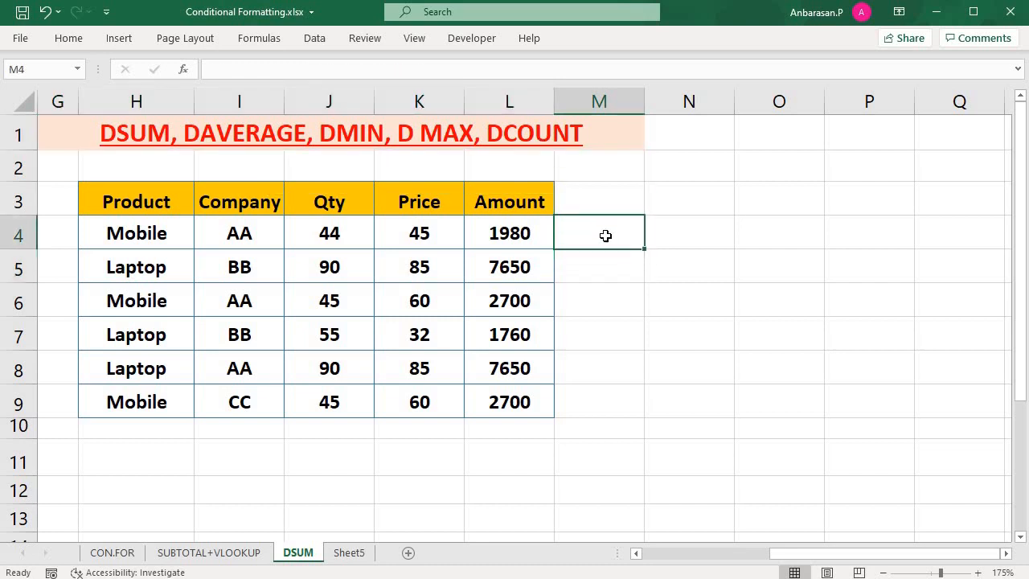
click(599, 268)
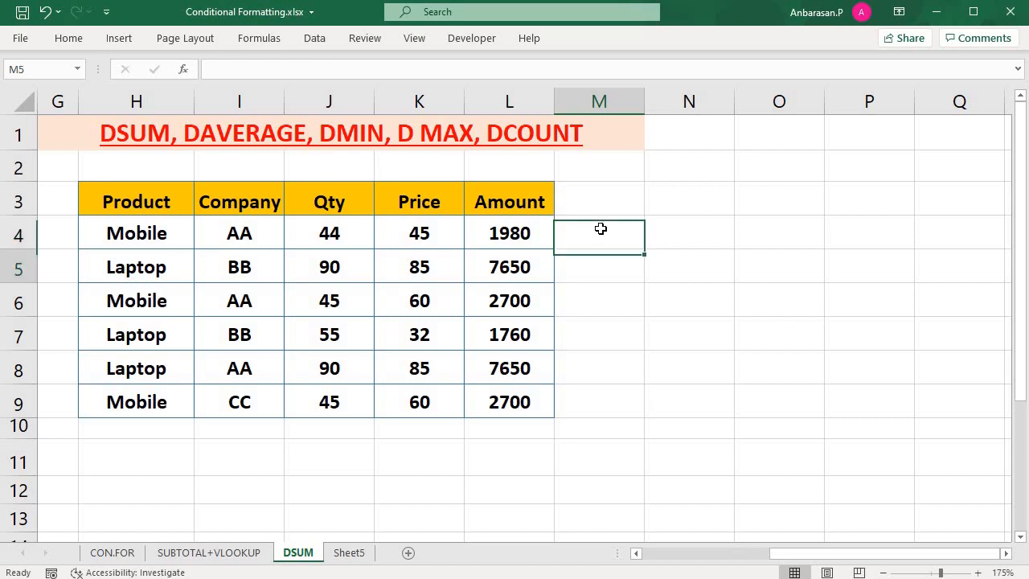
click(599, 233)
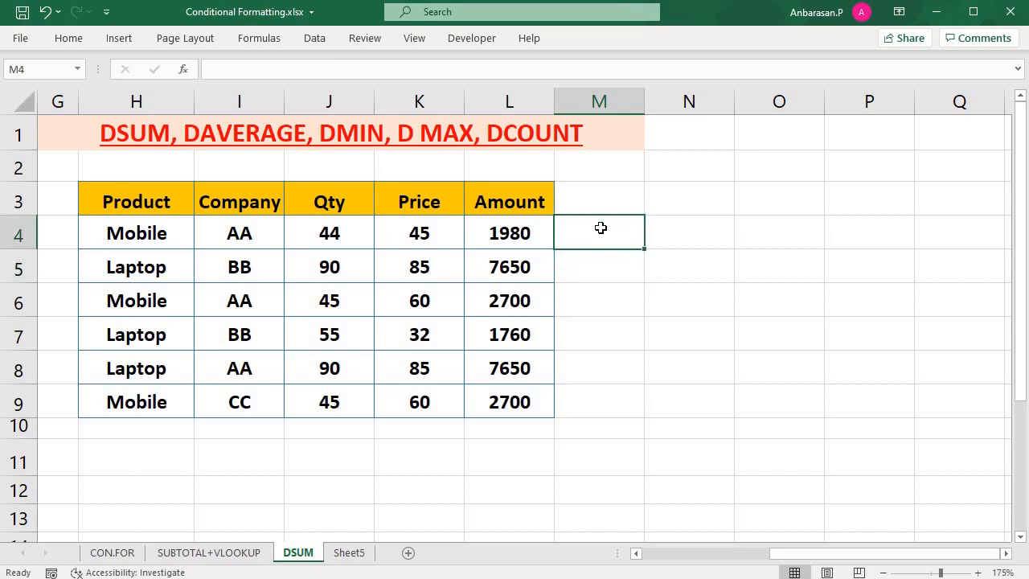
click(599, 267)
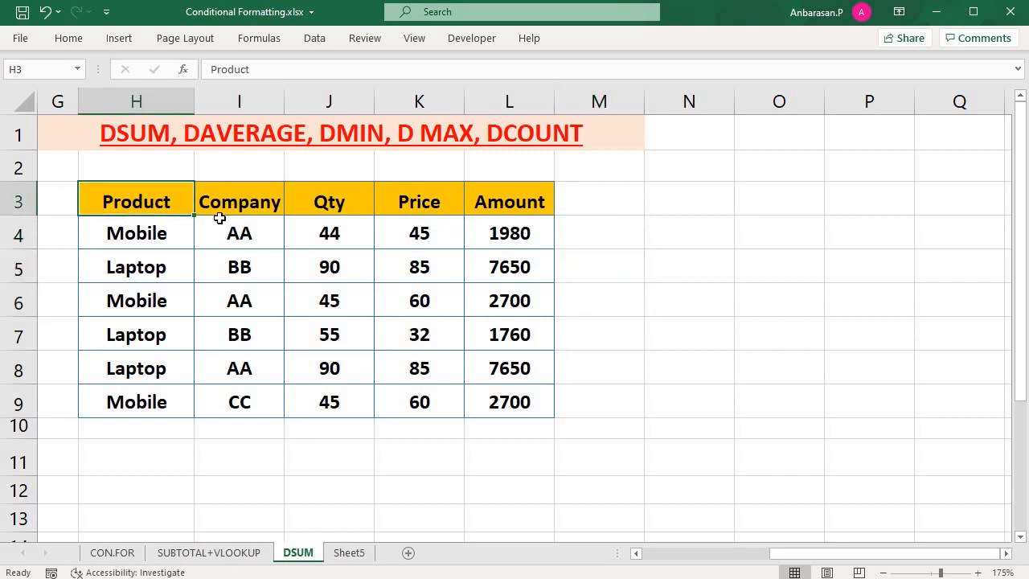
click(239, 201)
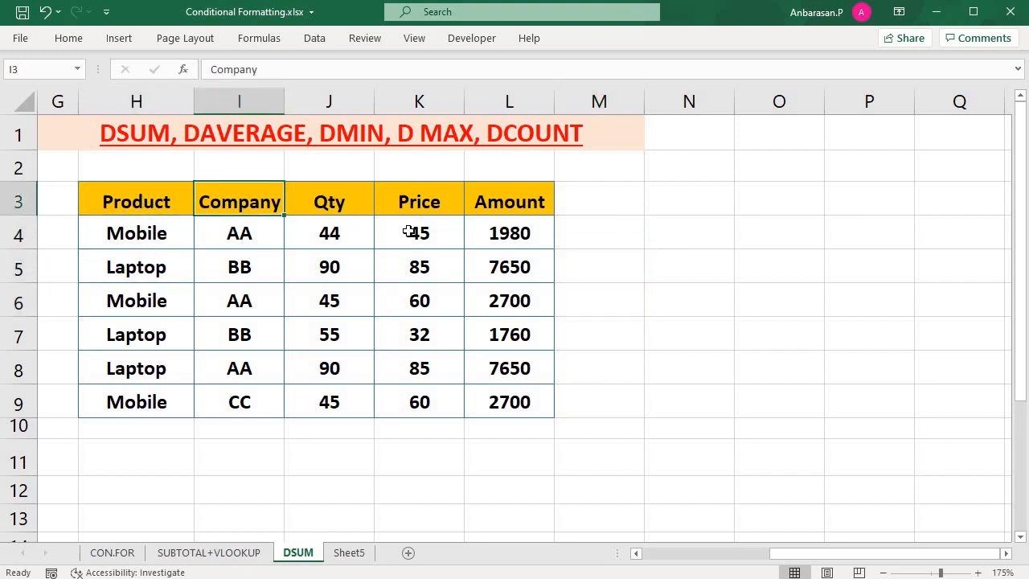
click(329, 201)
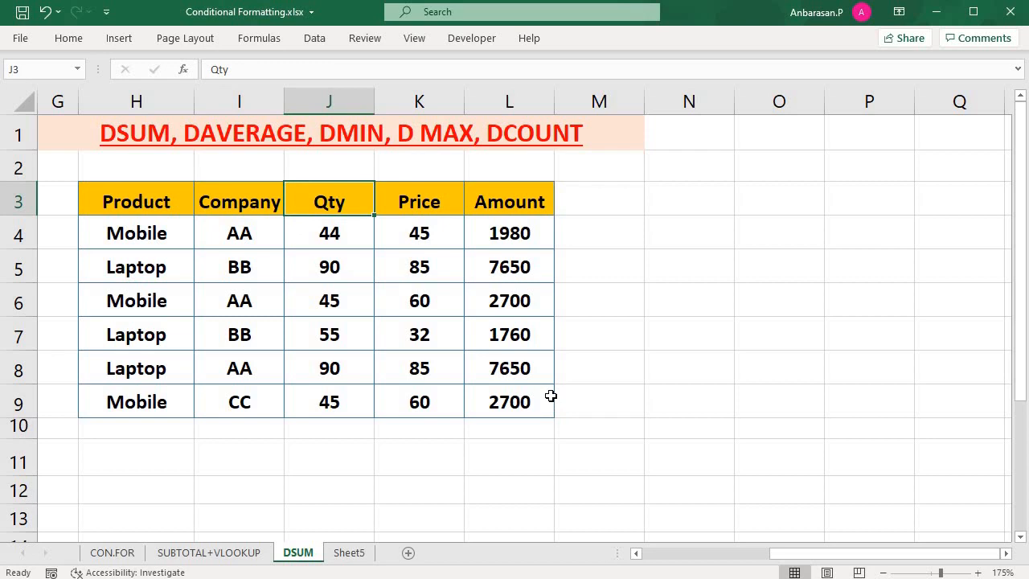
mouse_move(614, 242)
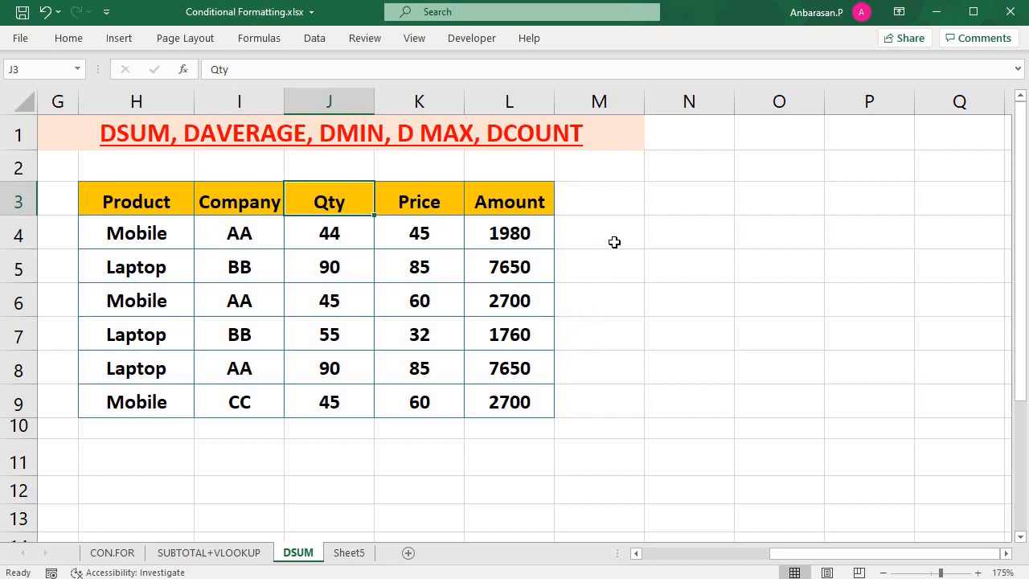
click(599, 232)
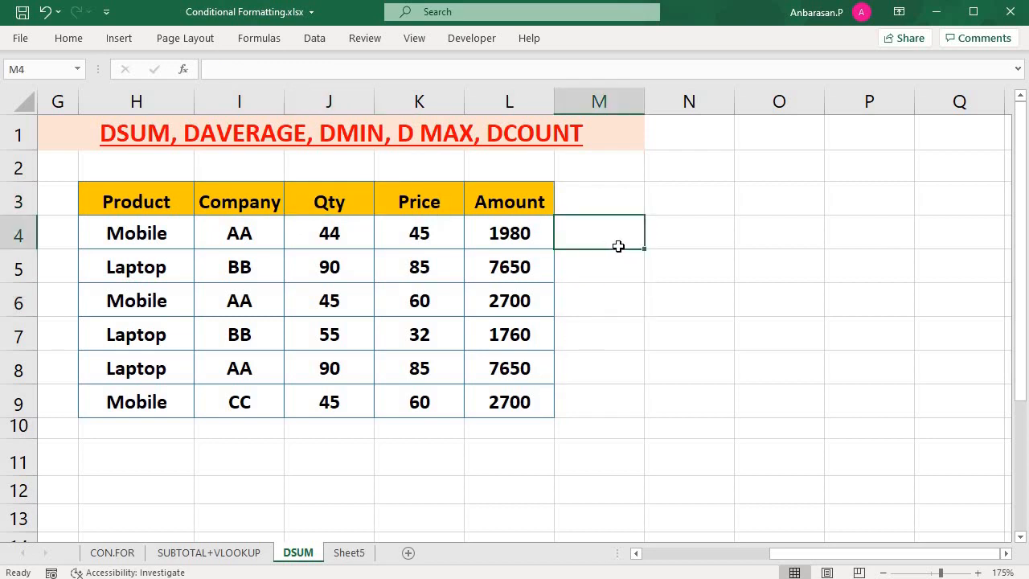
click(599, 267)
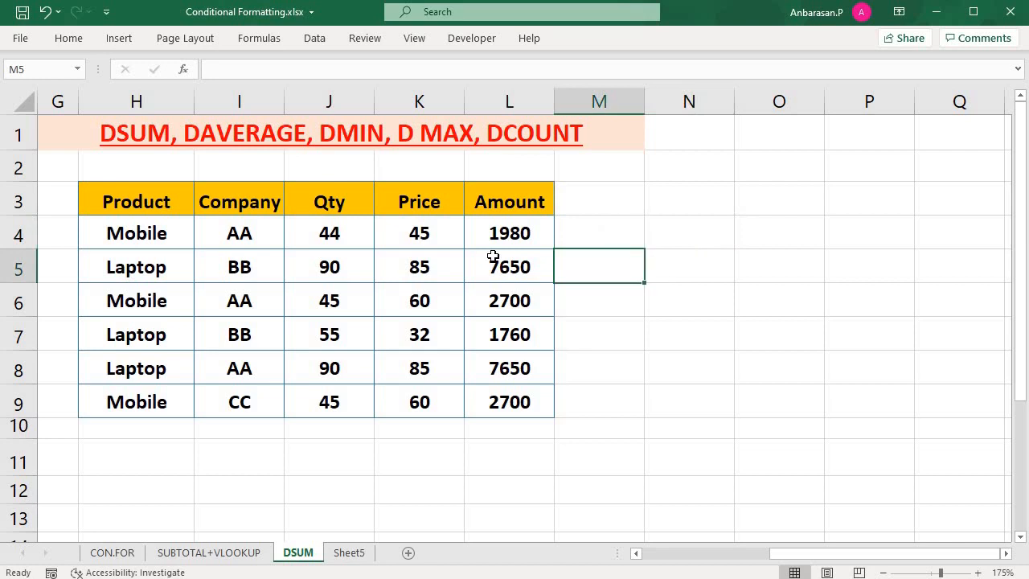
click(599, 233)
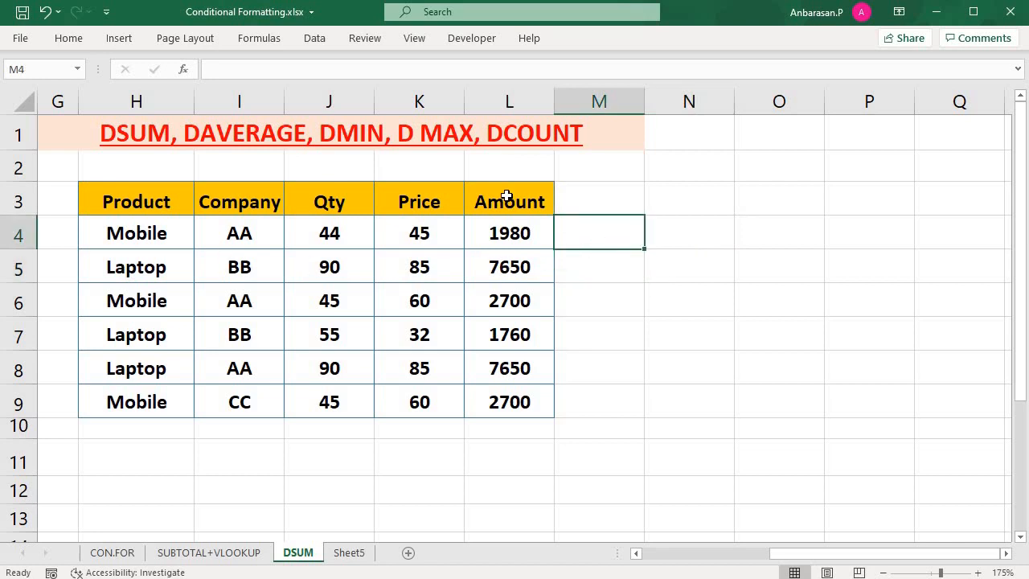
click(136, 233)
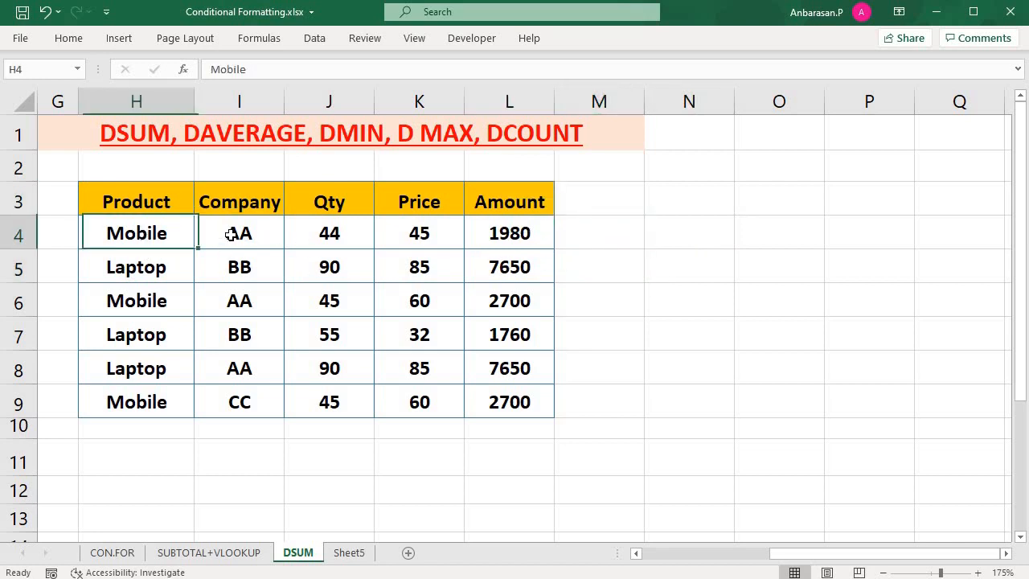
- Check the Amount formulas against Qty, then copy the Product and Amount headings into N3:O3
click(509, 233)
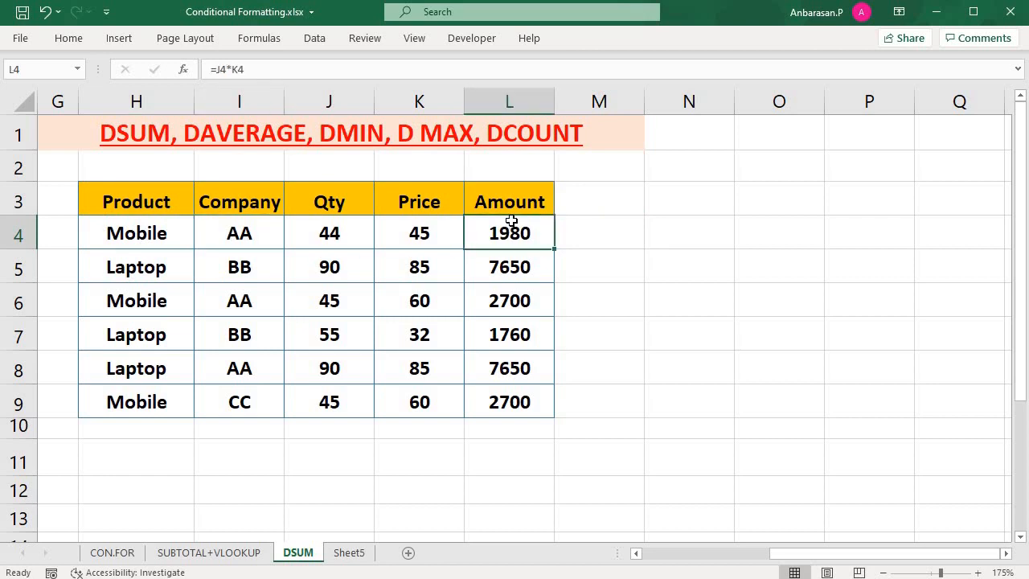
click(329, 232)
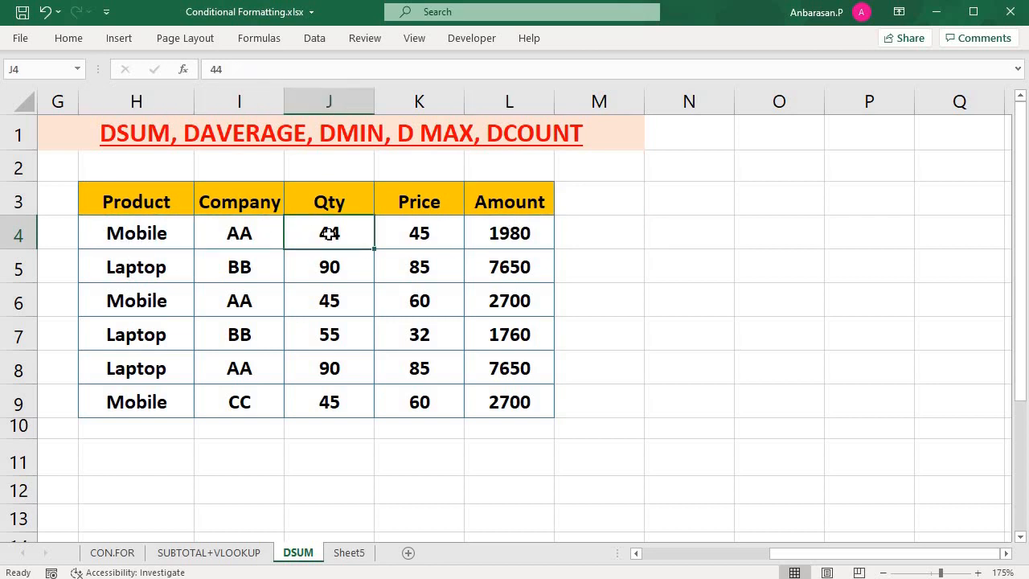
click(509, 233)
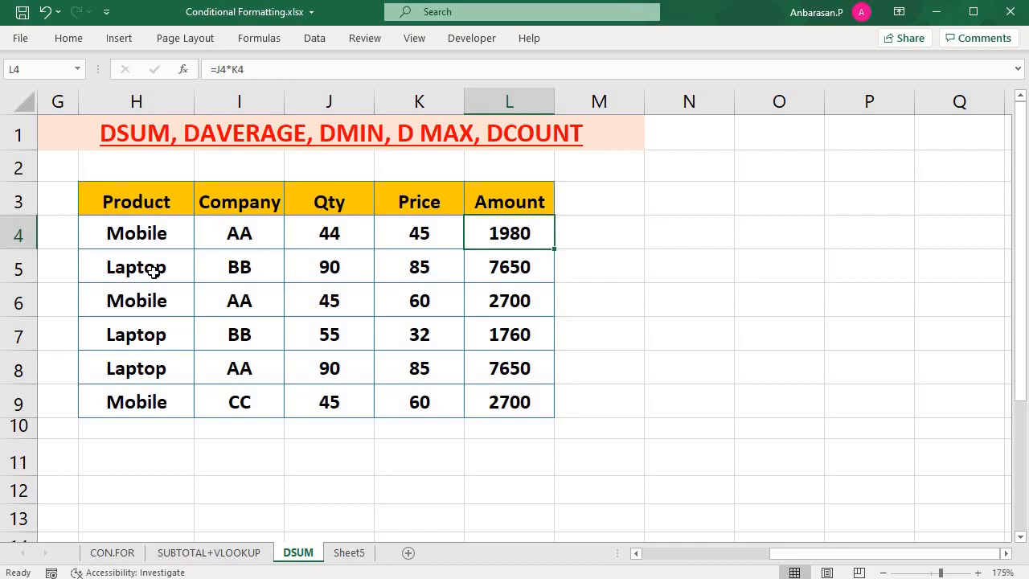
click(329, 266)
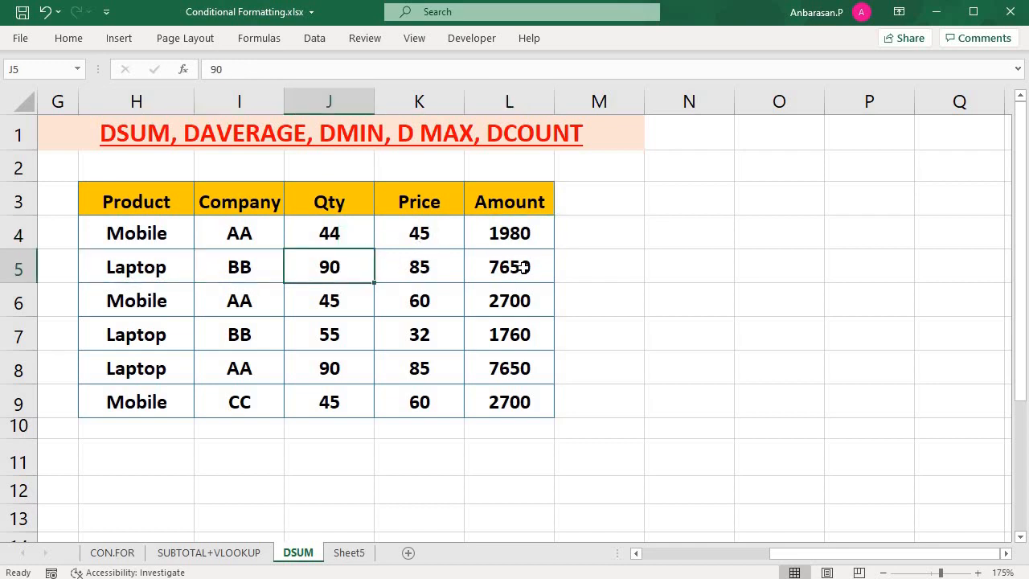
click(509, 266)
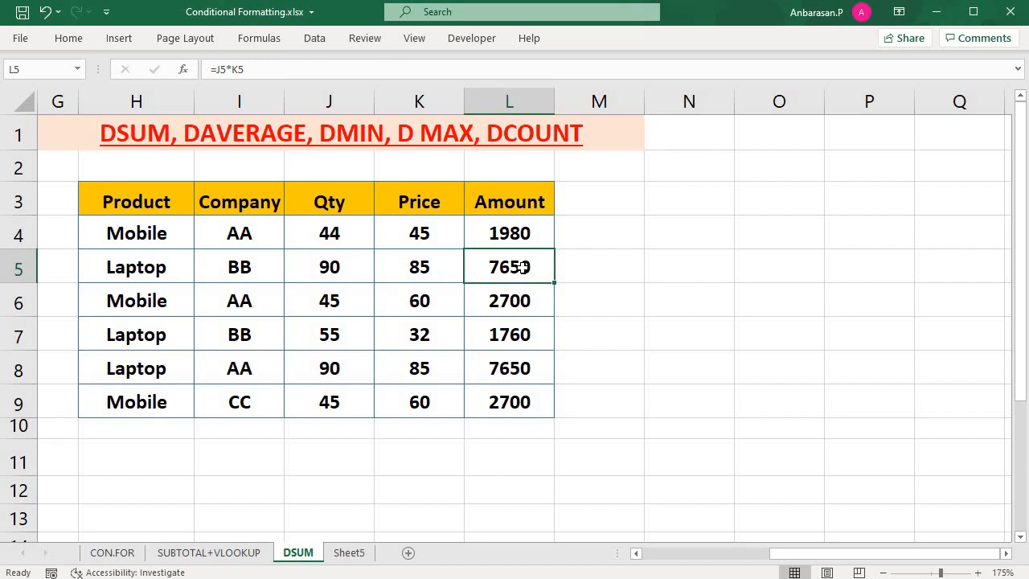
mouse_move(601, 279)
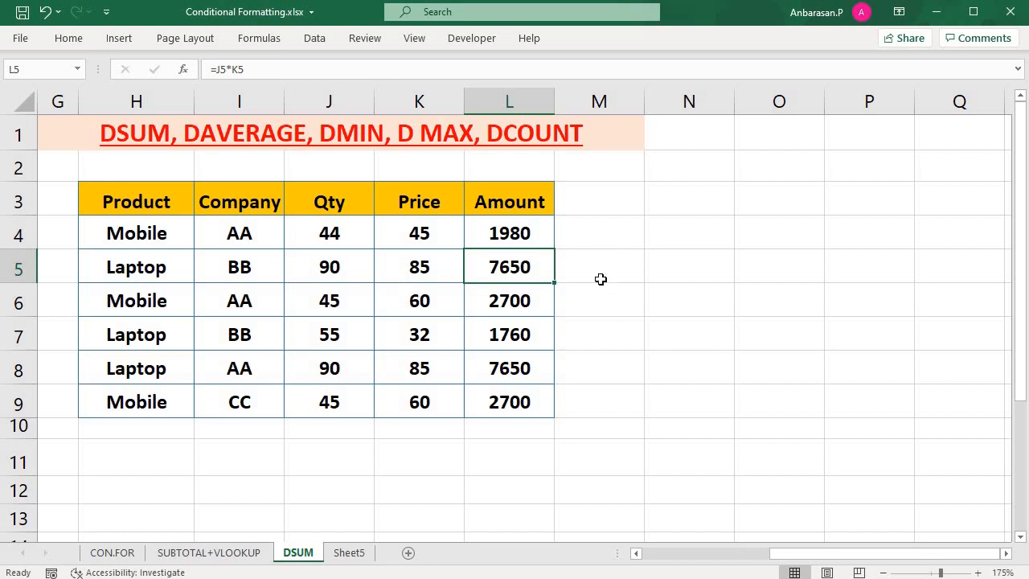
click(239, 233)
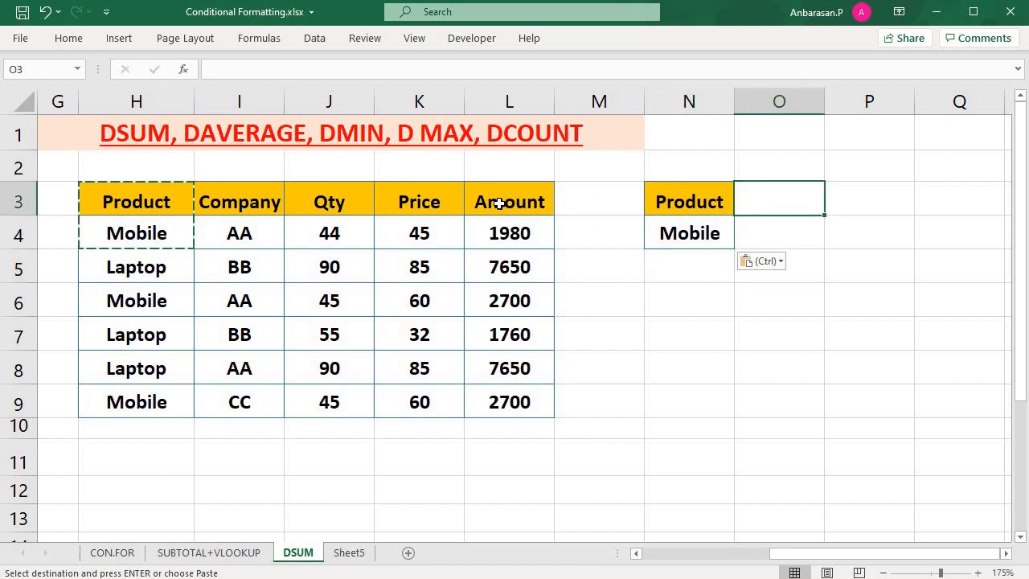
click(509, 201)
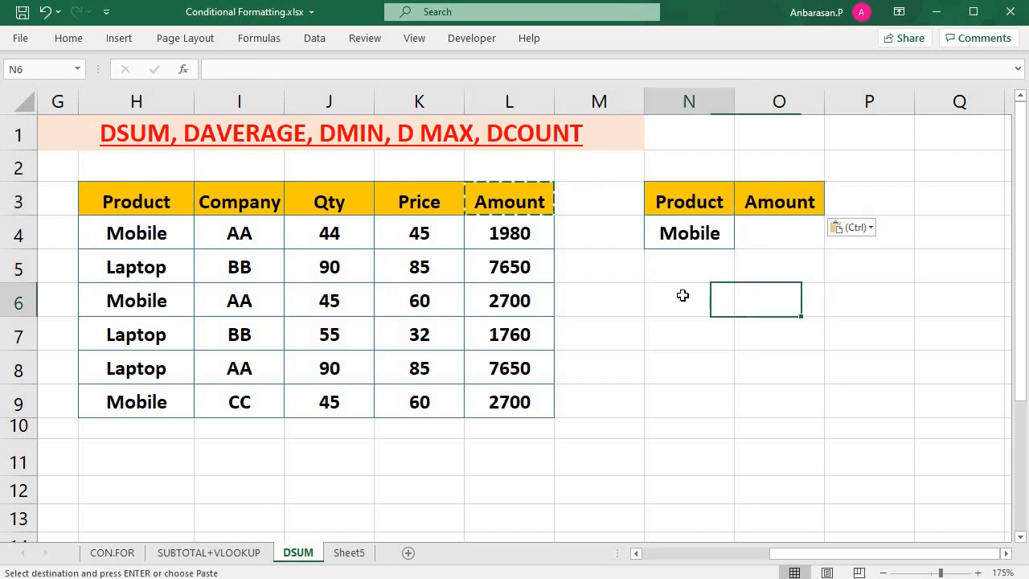
- Enter =DSUM(H3:L9,L3,N3:N4) in N6, totalling Mobile amounts to 7380
text(=)
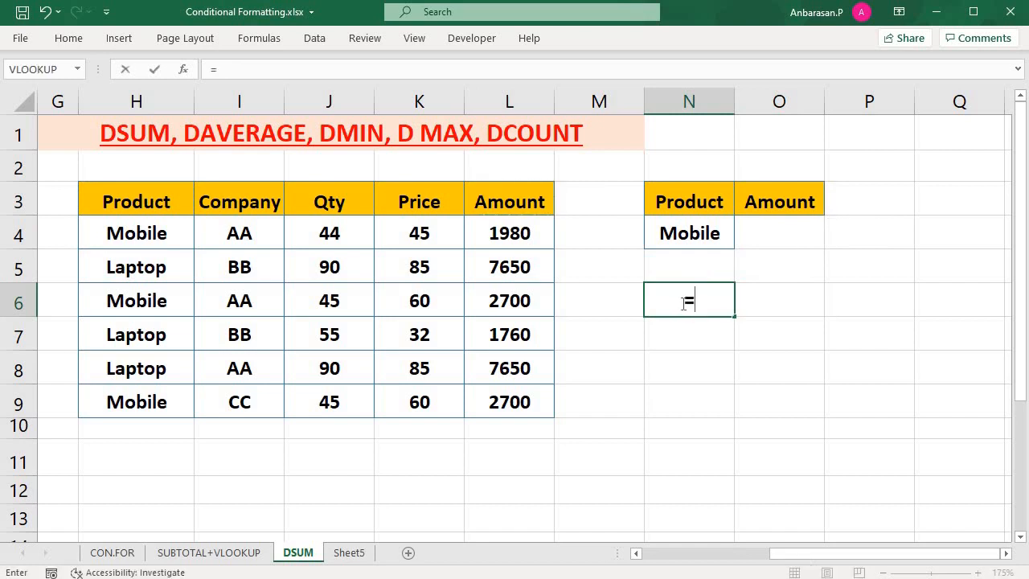
text(su)
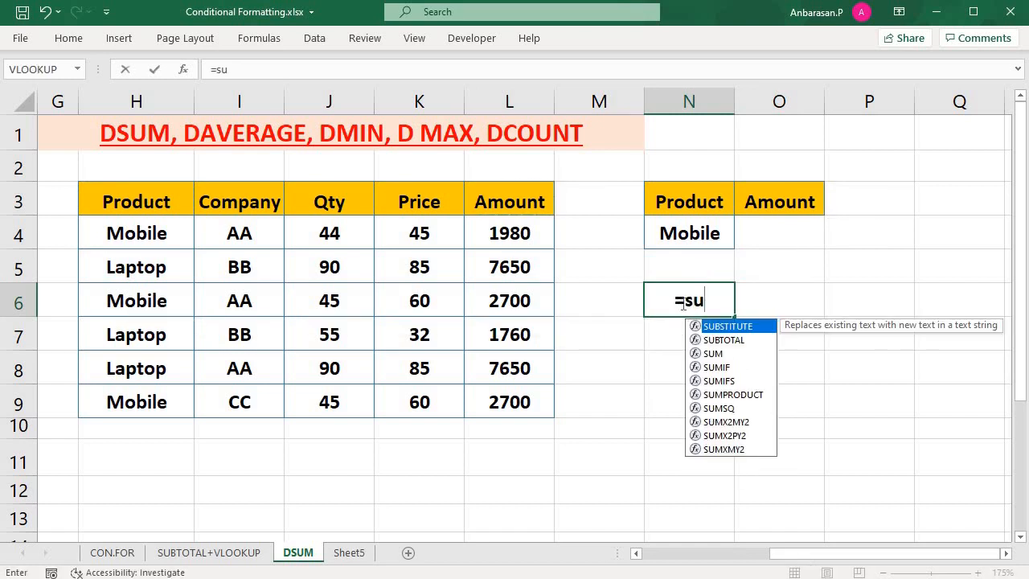
text(dsum)
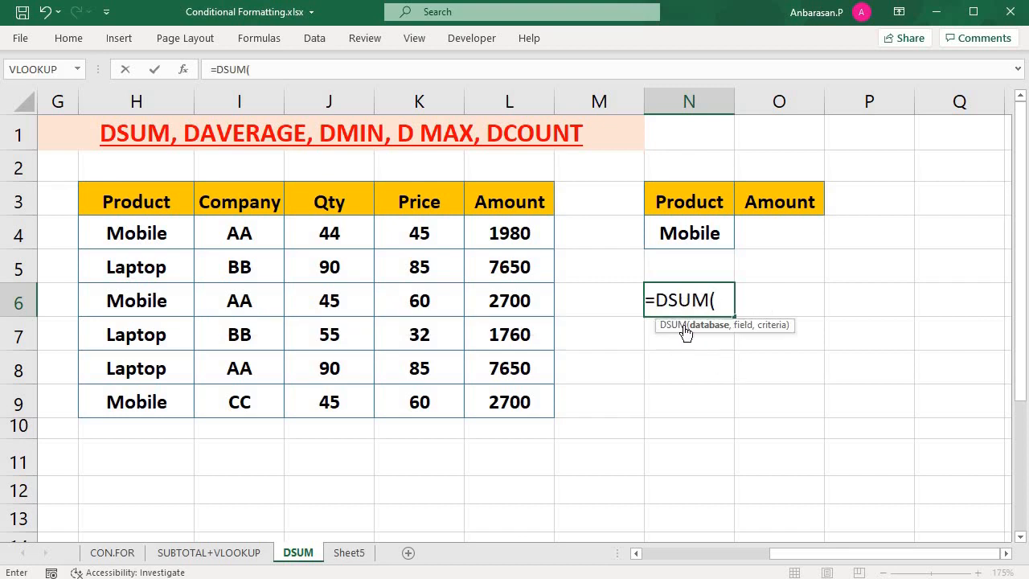
drag(136, 201, 239, 335)
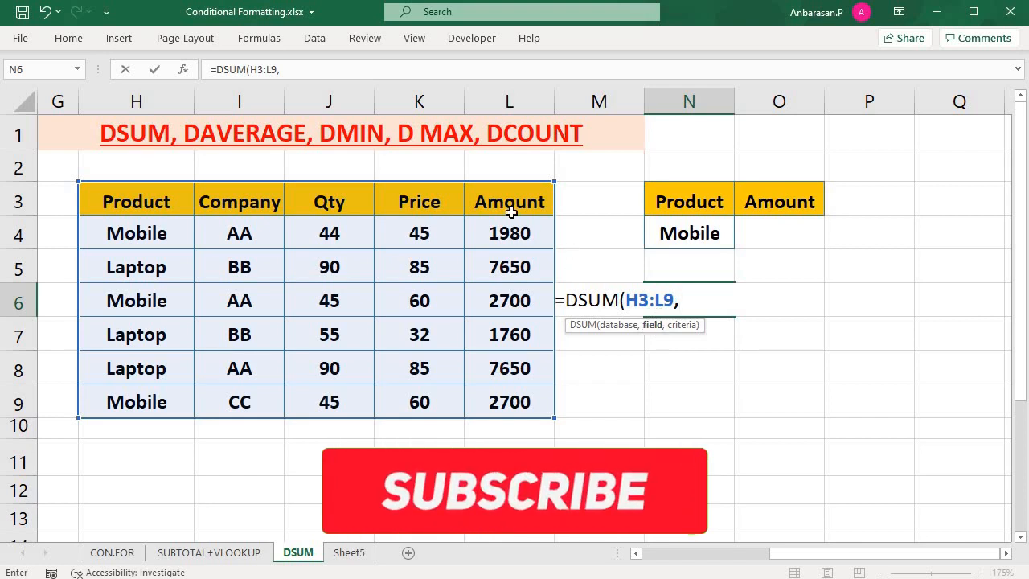
click(509, 201)
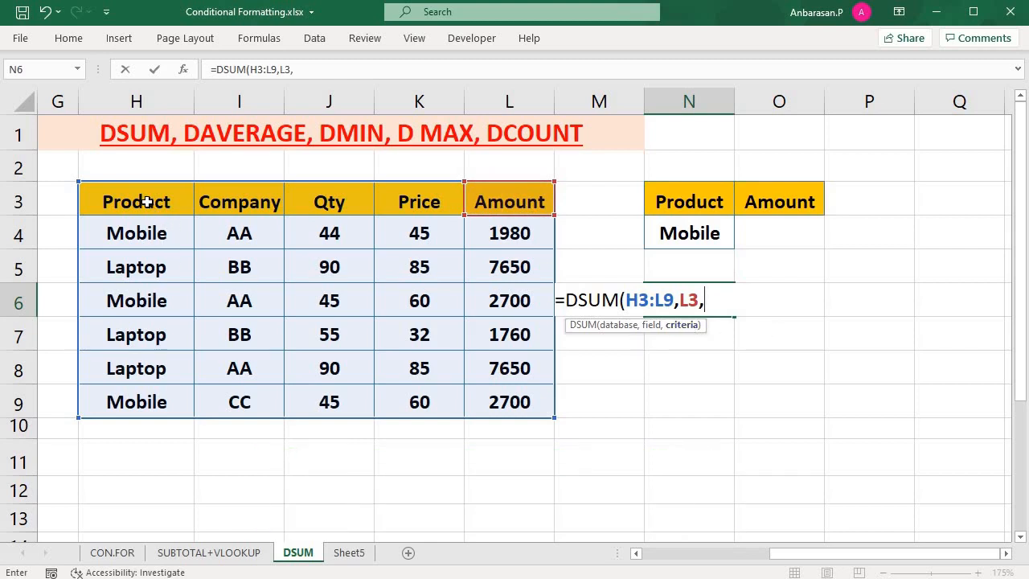
mouse_move(136, 232)
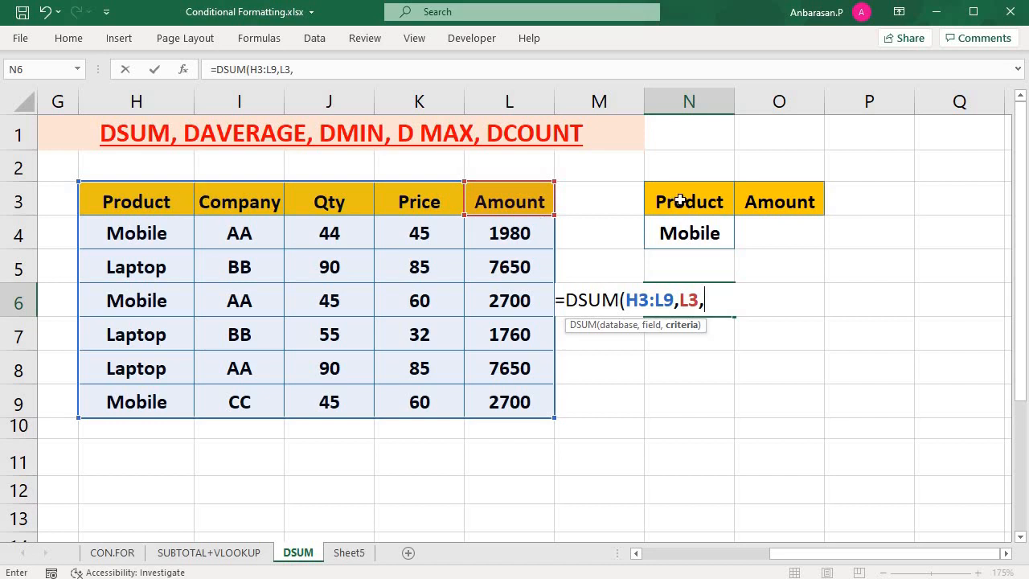
drag(689, 201, 689, 233)
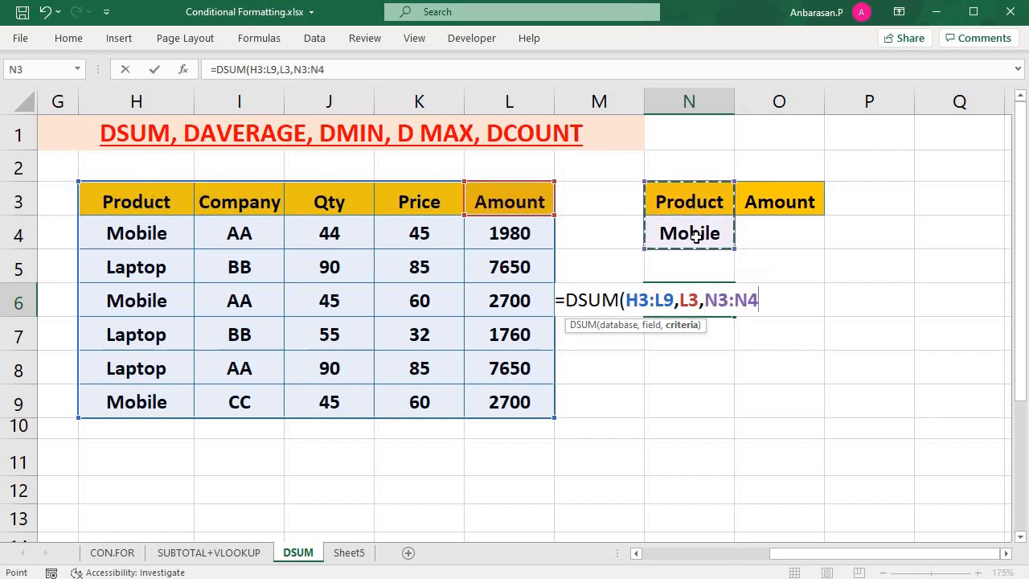
text())
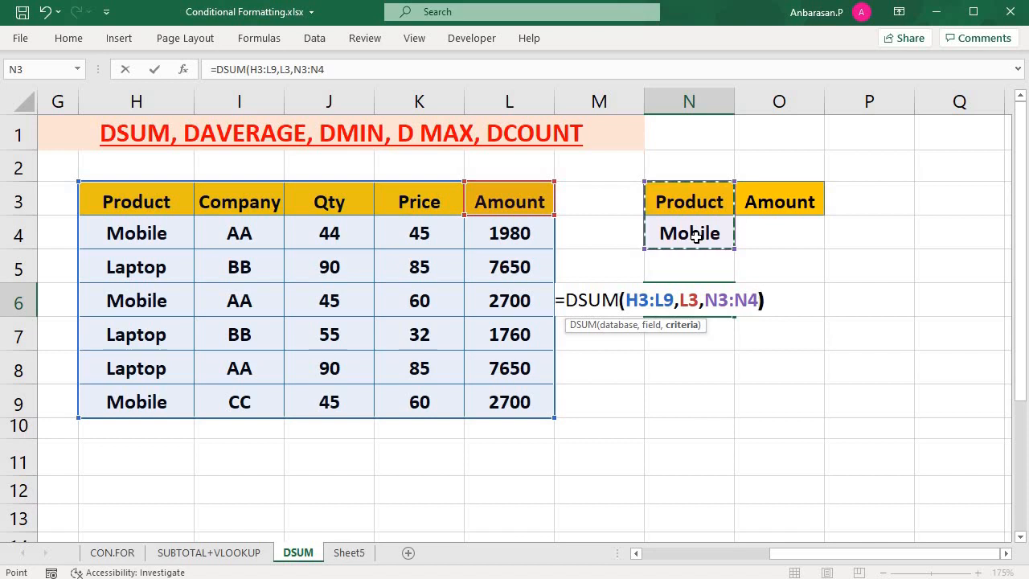
key(enter)
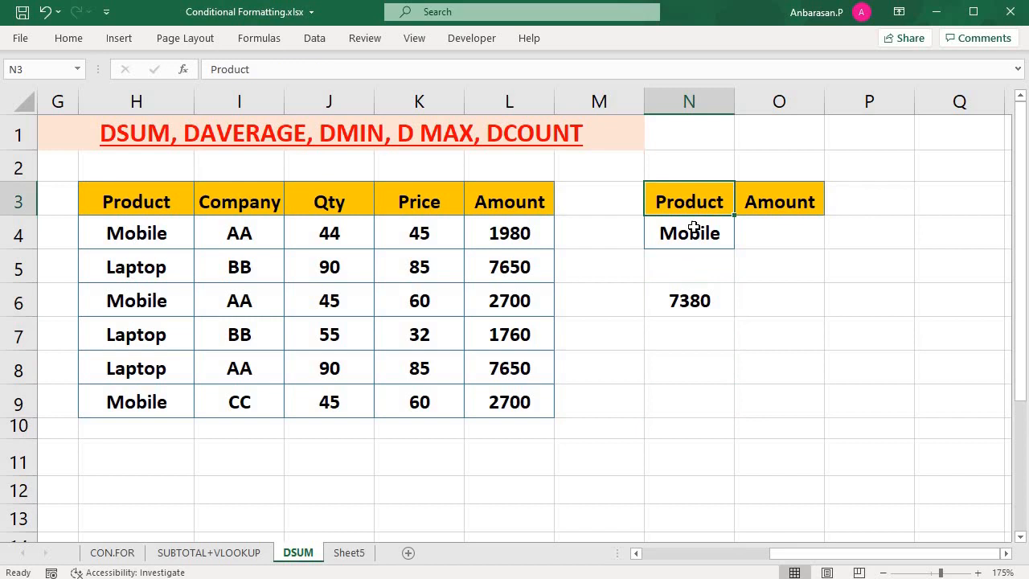
- Replace Mobile with Laptop in criterion N4 and confirm N6 shows 17060
click(689, 334)
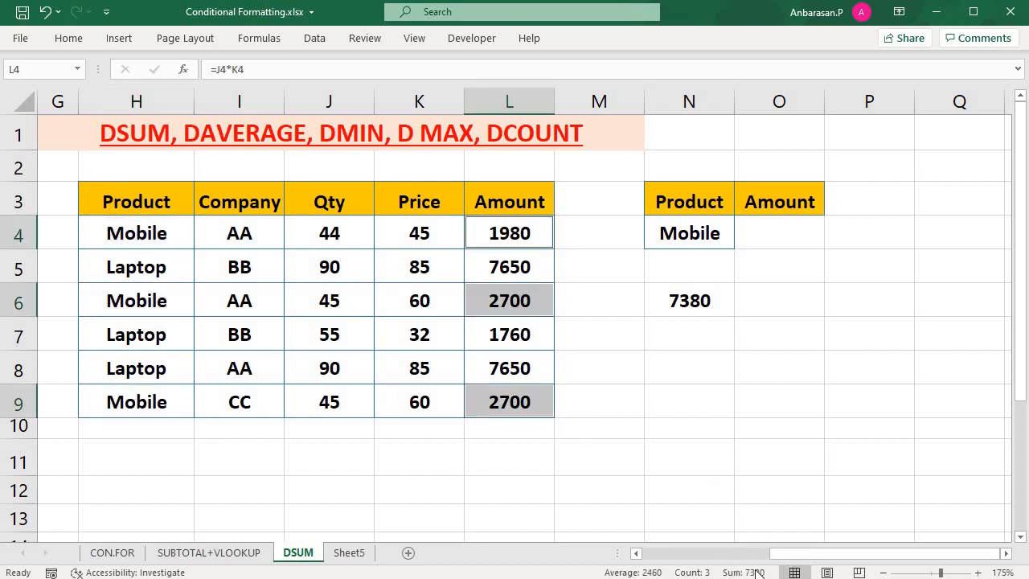
click(689, 299)
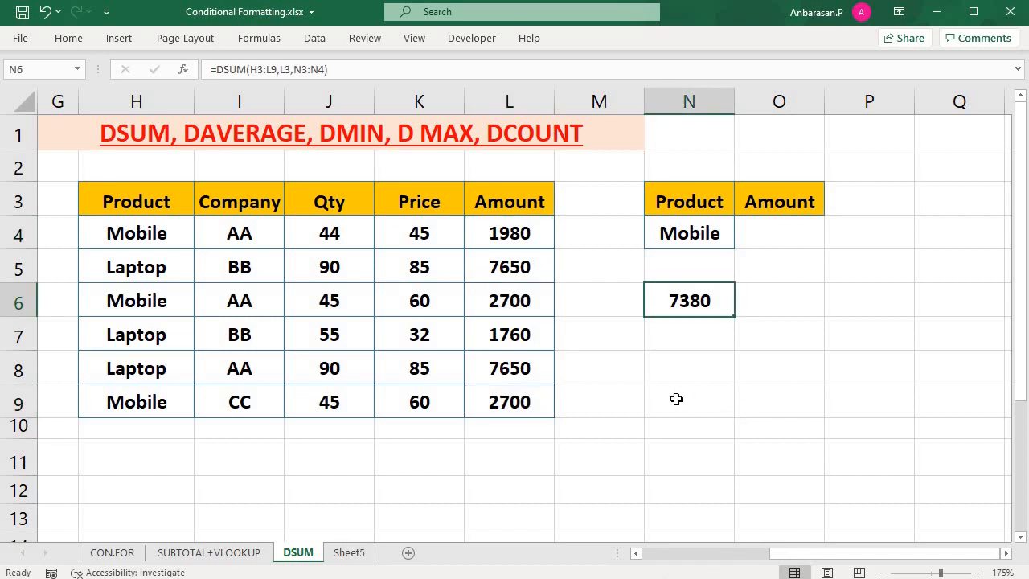
click(689, 233)
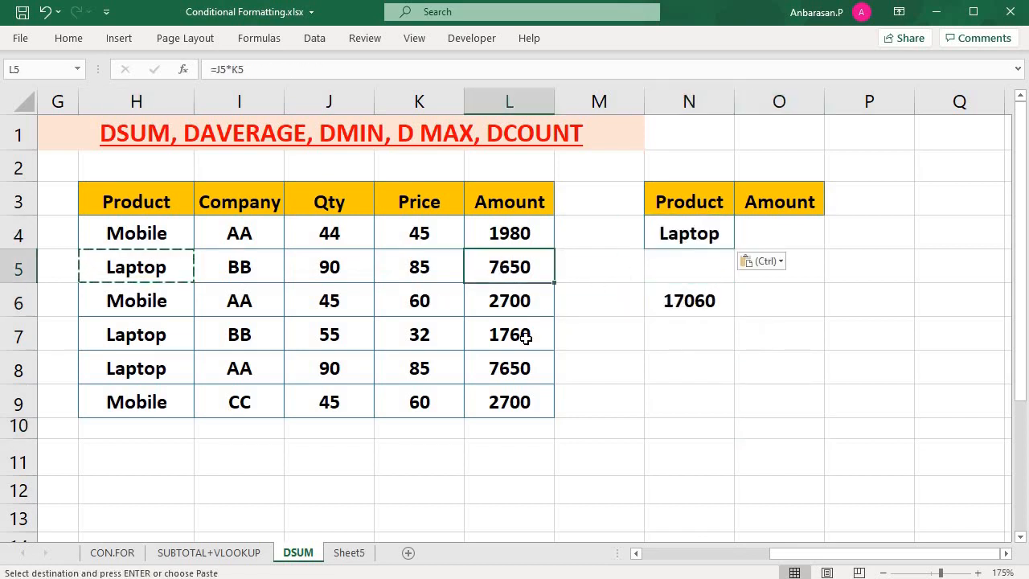
click(509, 368)
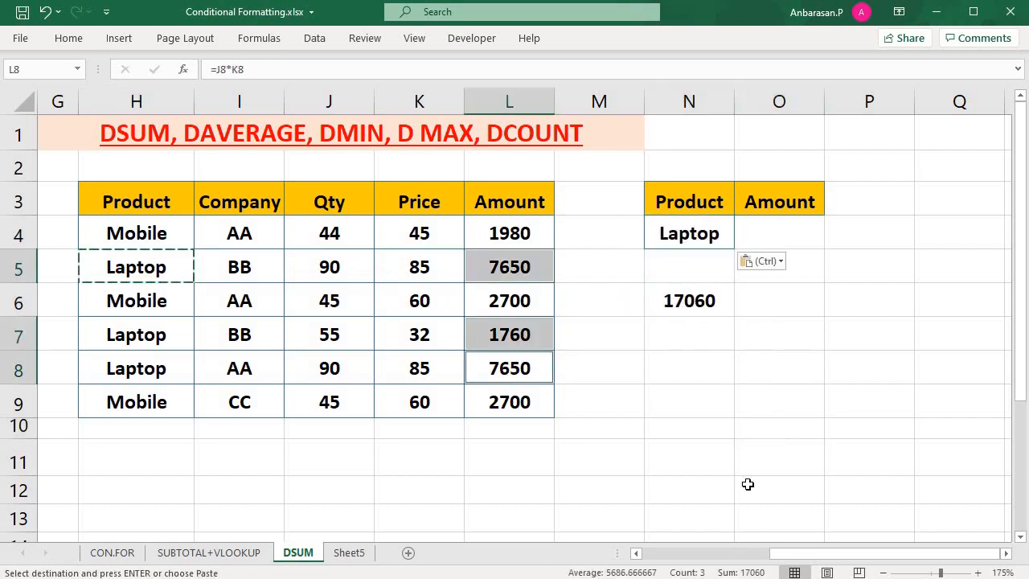
click(688, 334)
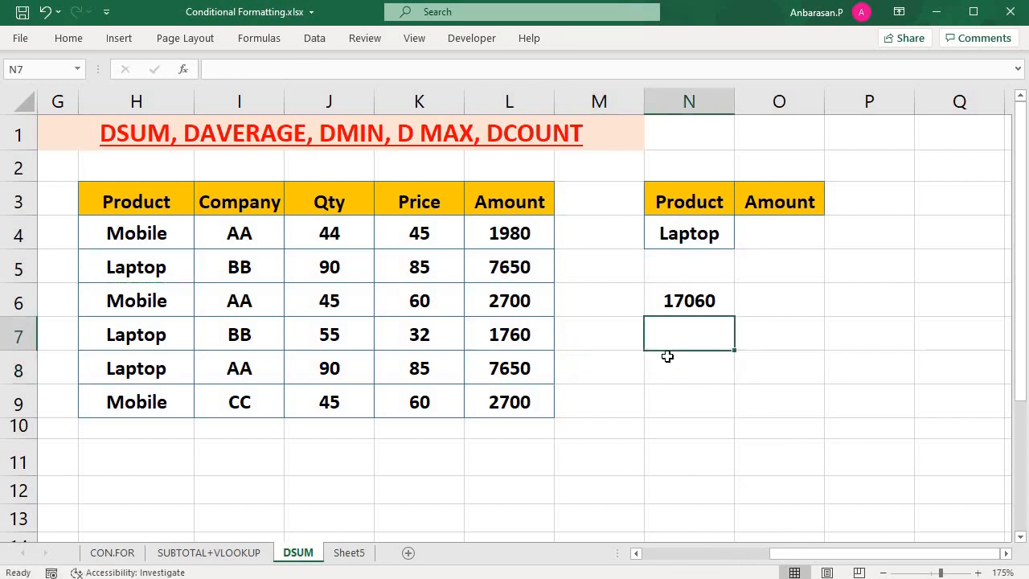
click(689, 367)
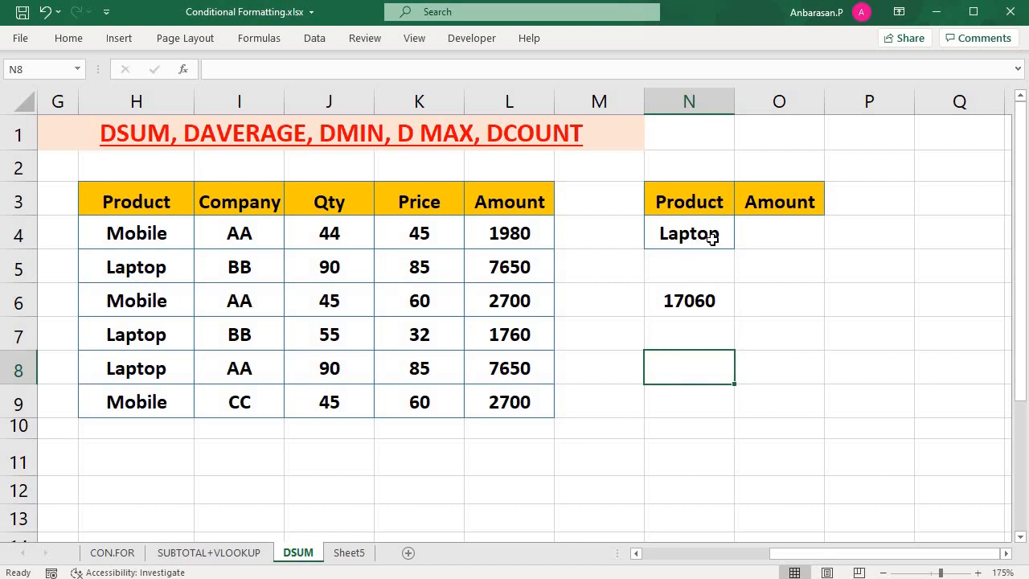
click(779, 201)
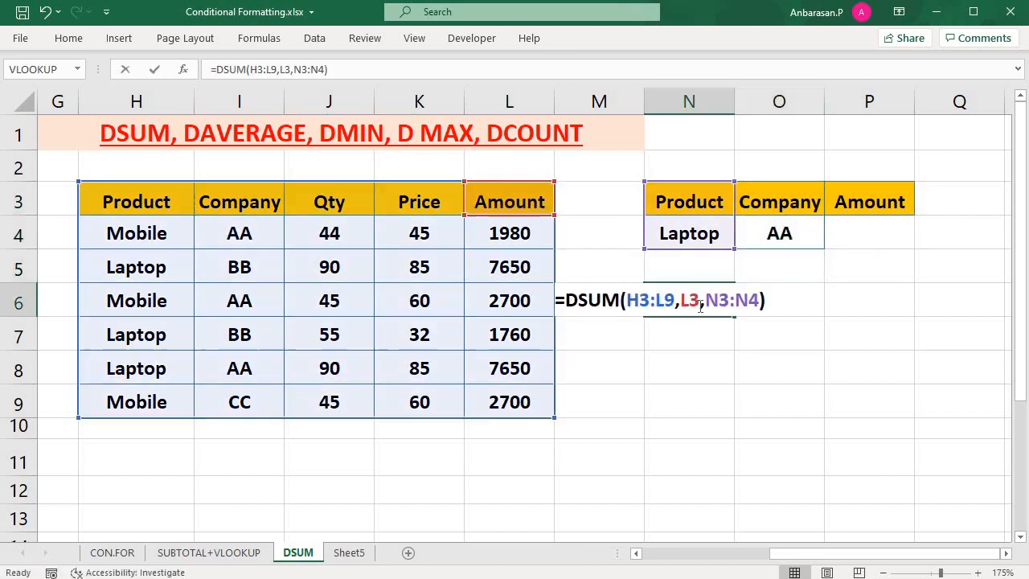
- Re-enter =DSUM(H3:L9,L3,N3:O4) in N6 to sum Laptops from Company AA, 7650
key(Enter)
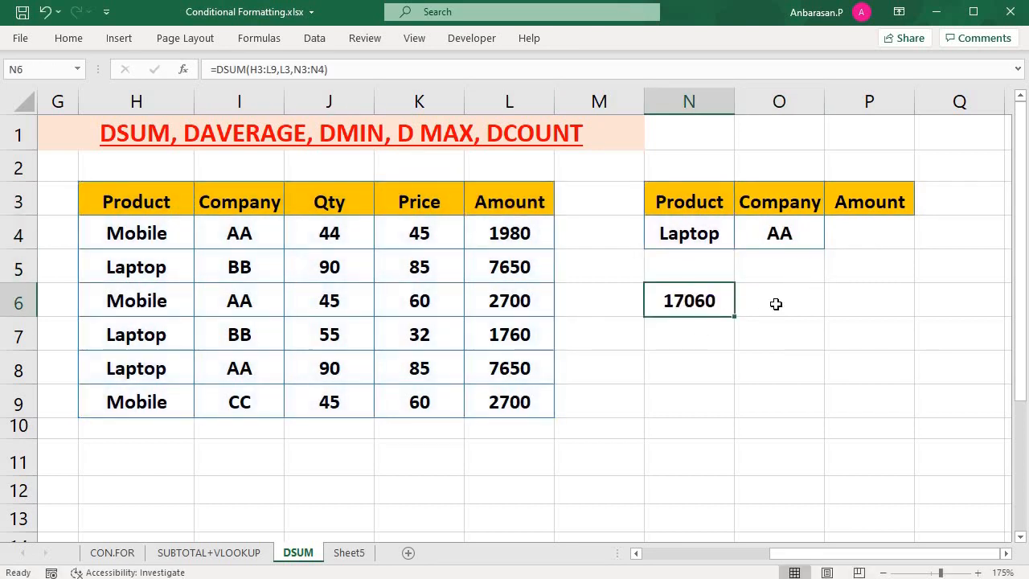
text(=dsum)
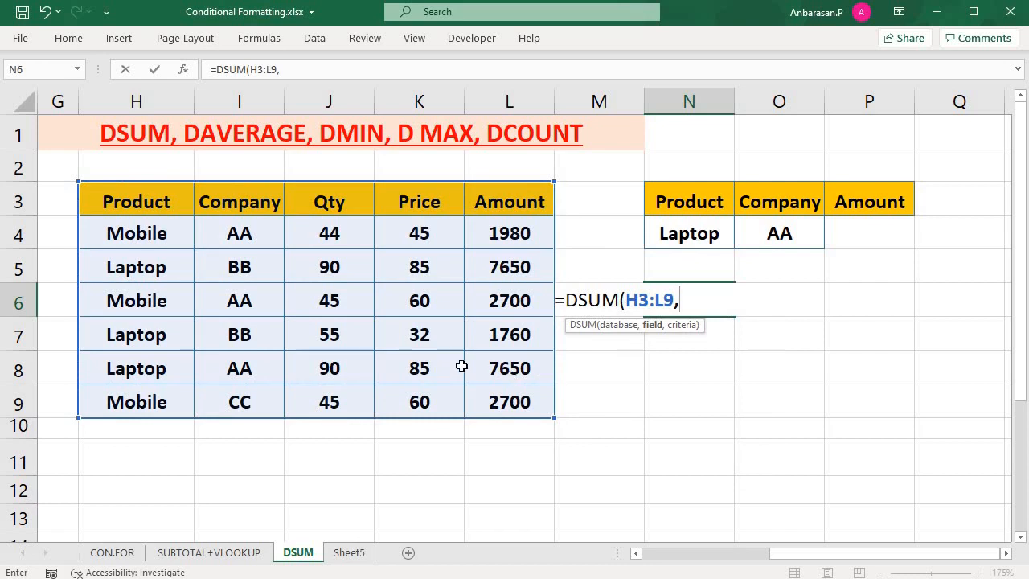
mouse_move(944, 193)
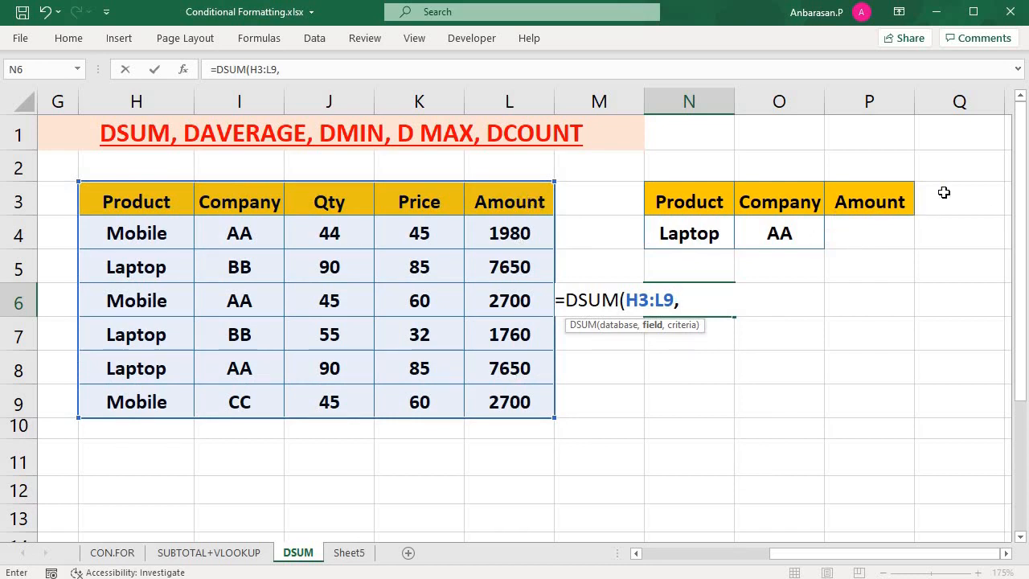
click(509, 201)
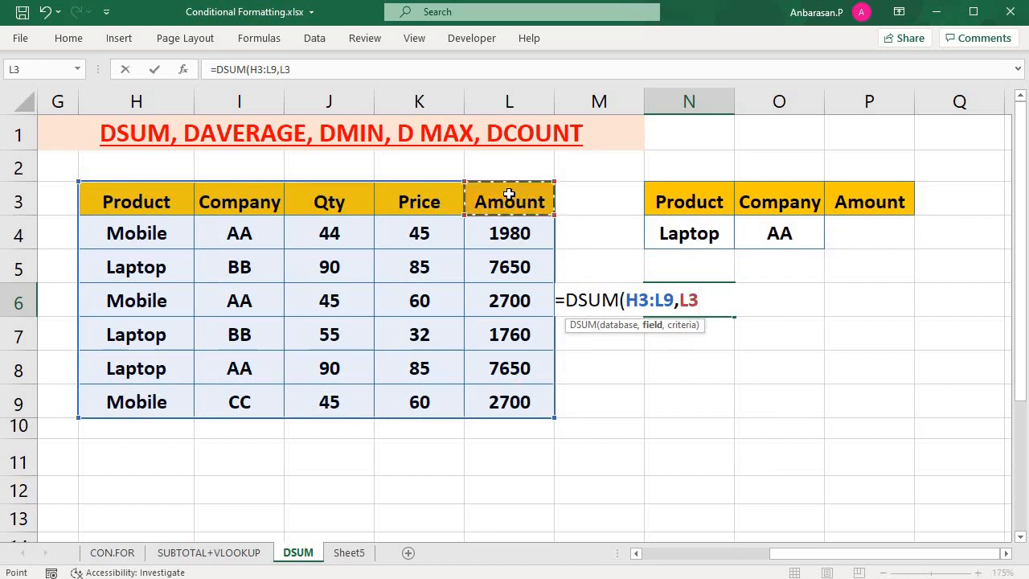
text(,)
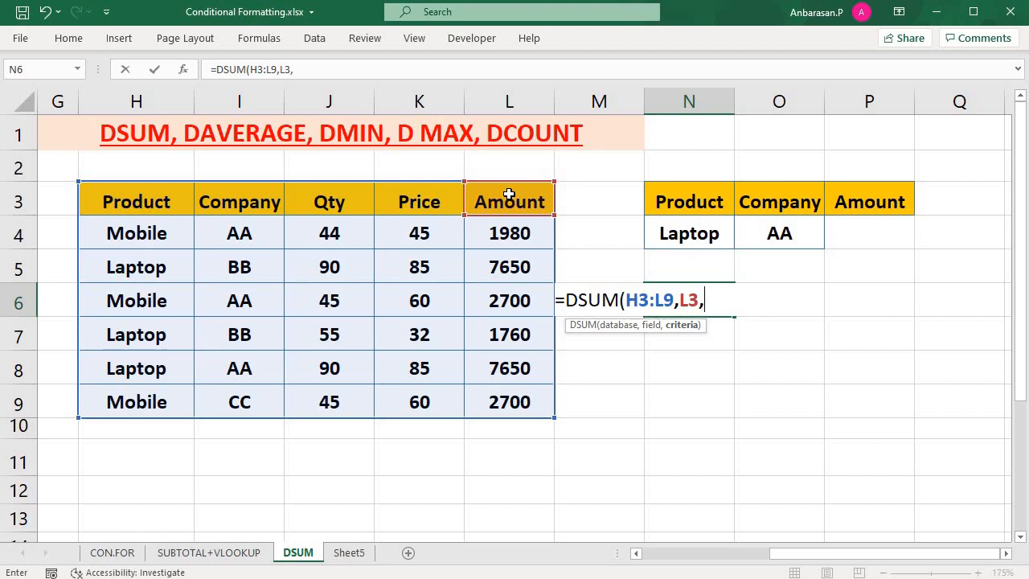
click(689, 201)
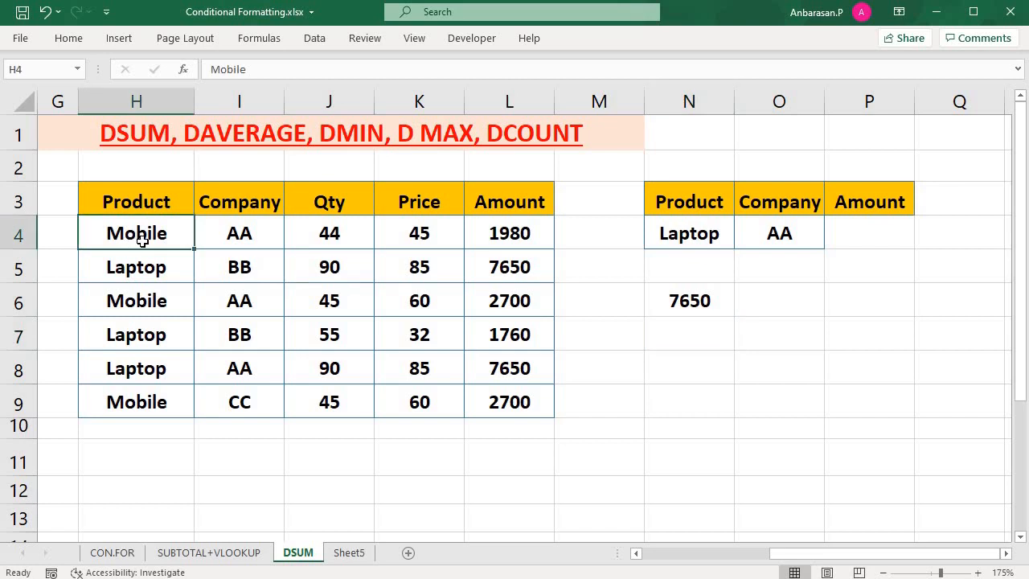
- Set the criteria to Product Mobile and Qty 44, so N6 totals 1980
click(136, 266)
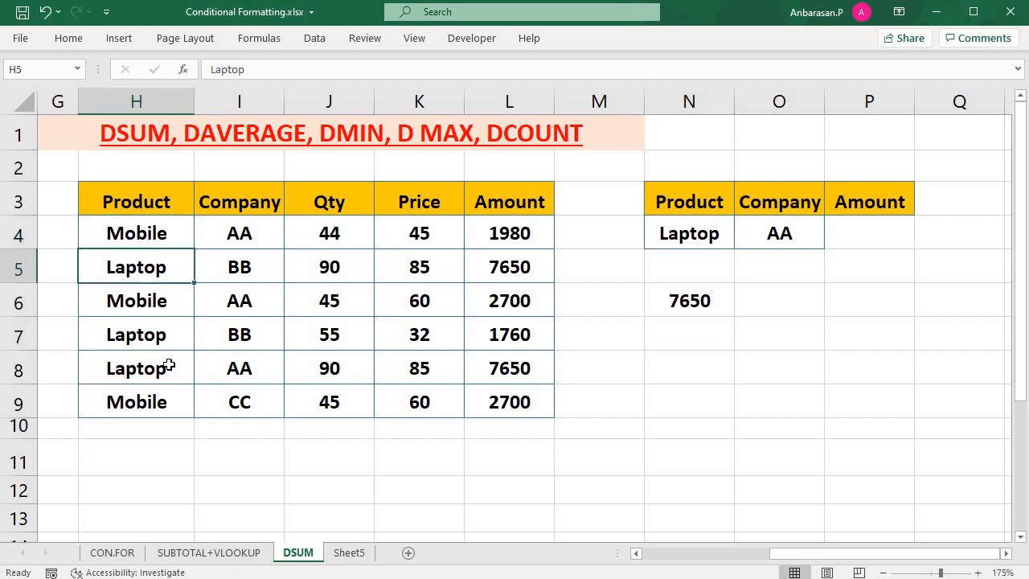
click(239, 367)
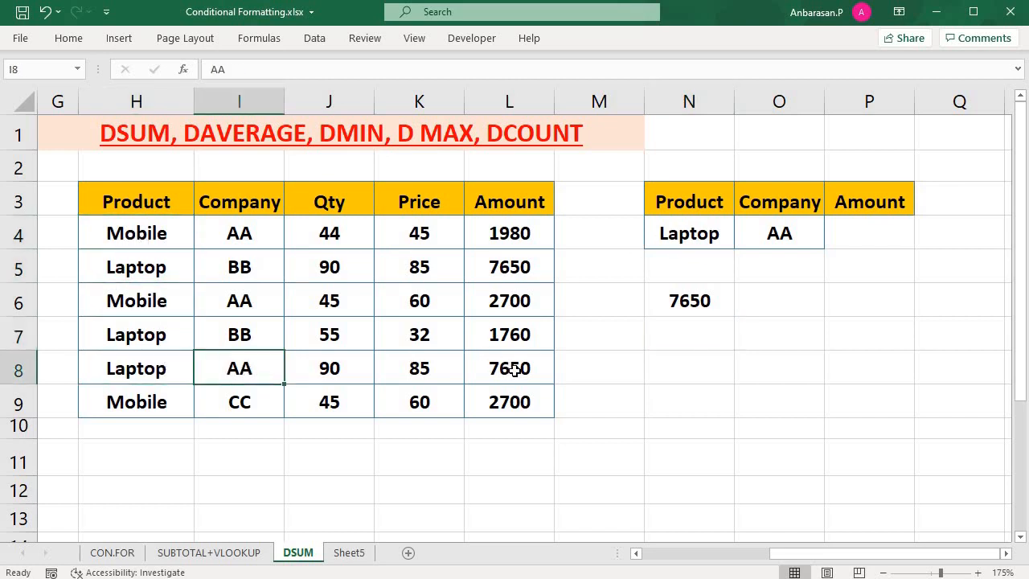
click(509, 368)
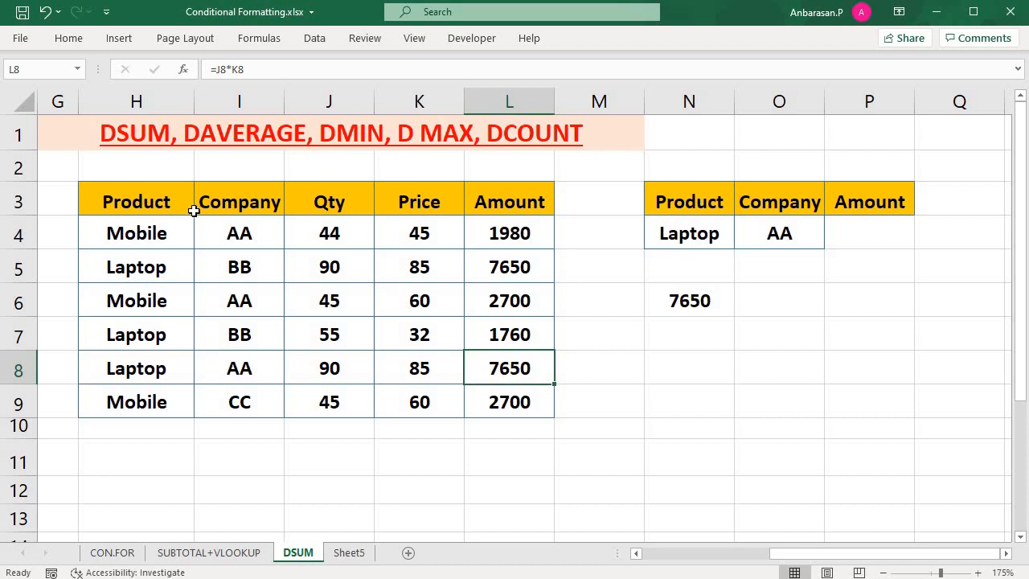
click(328, 202)
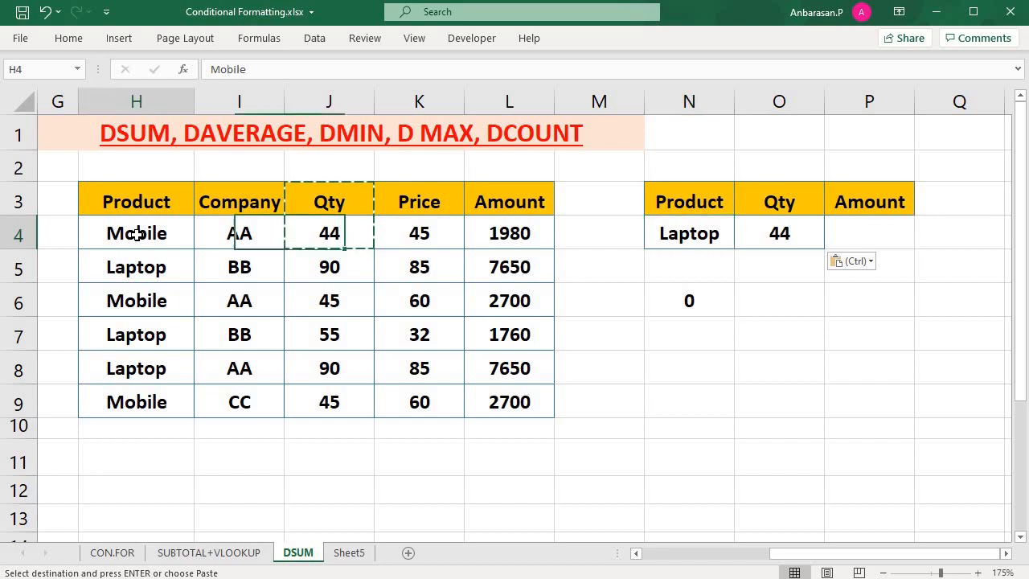
click(688, 232)
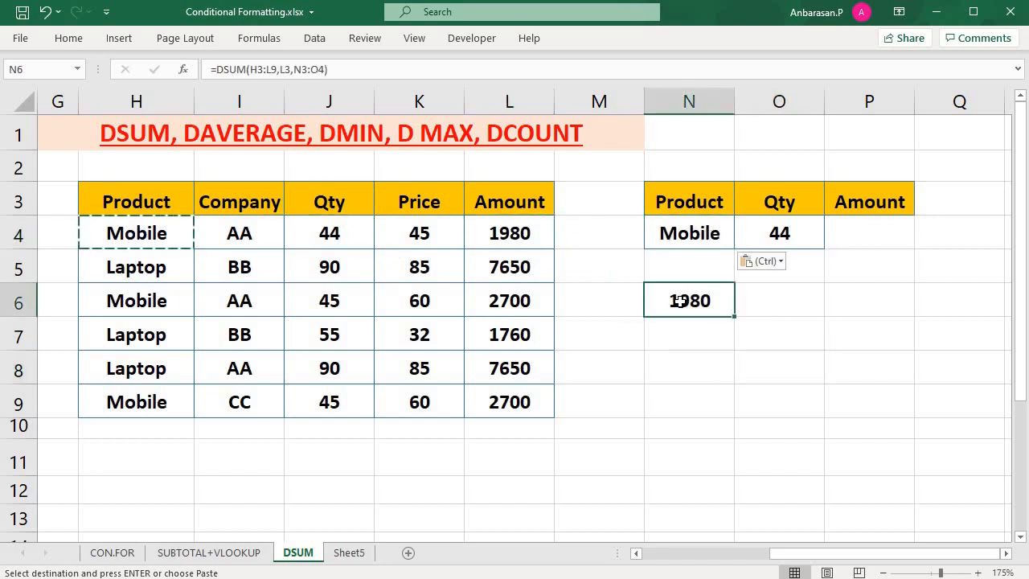
click(779, 368)
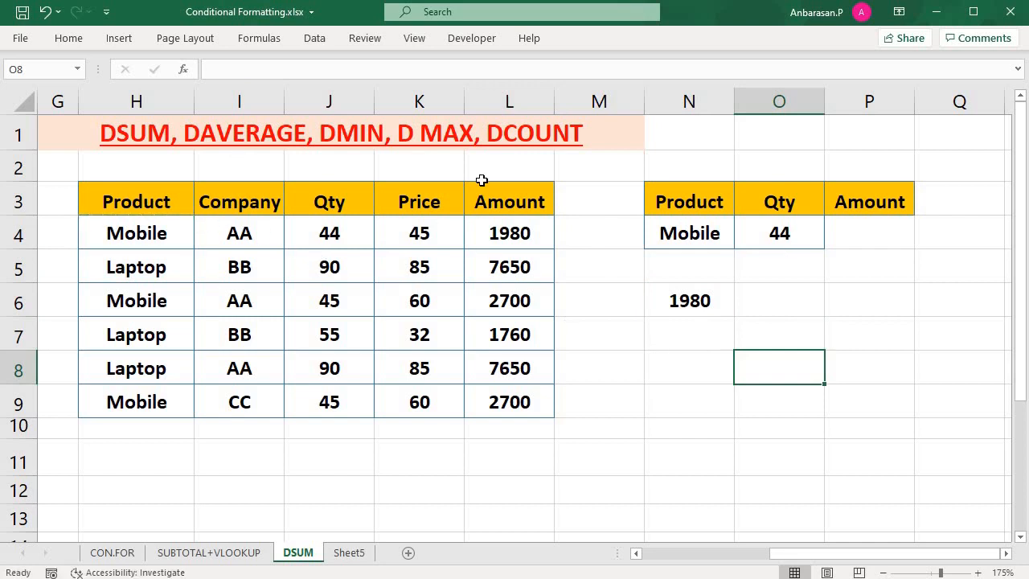
mouse_move(223, 286)
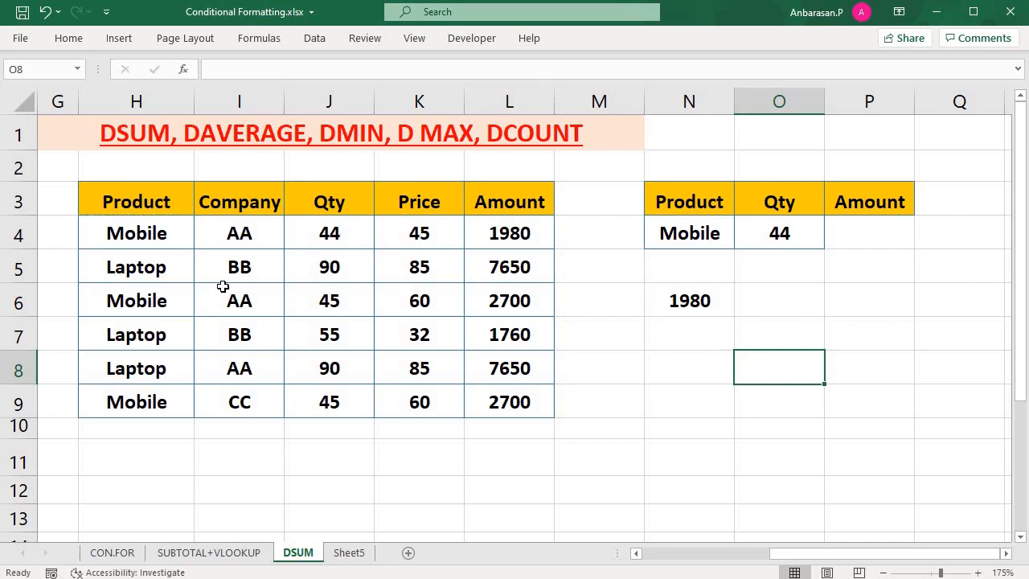
mouse_move(726, 292)
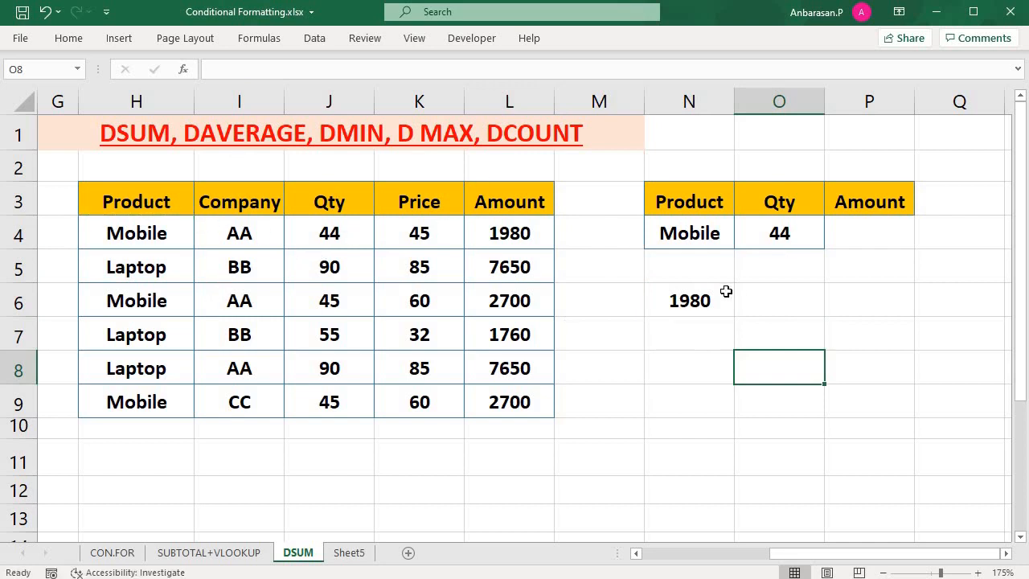
click(688, 300)
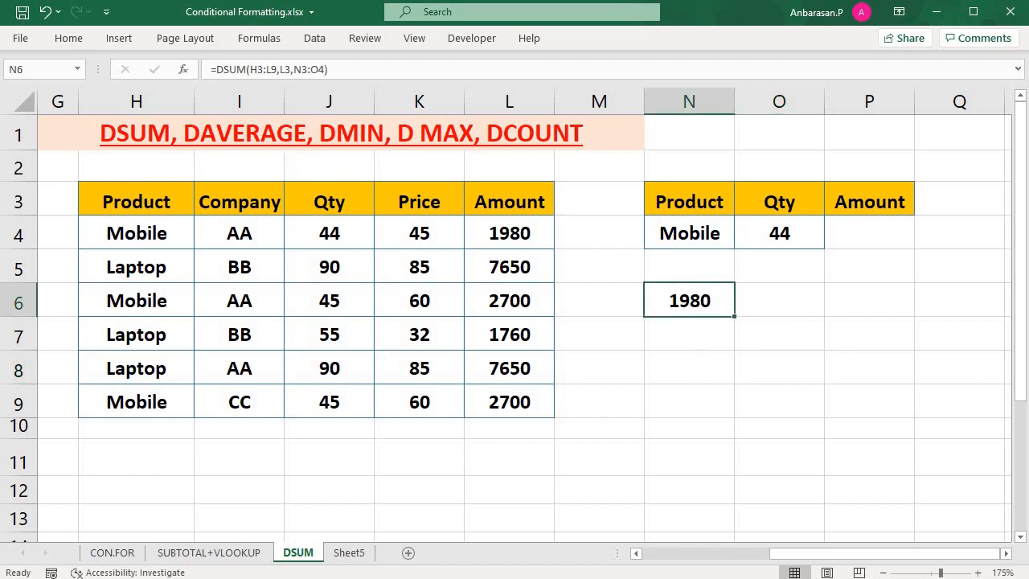
- Change N6 to DAVERAGE for Mobile from AA (2340), then start retyping it as DMAX
double_click(688, 300)
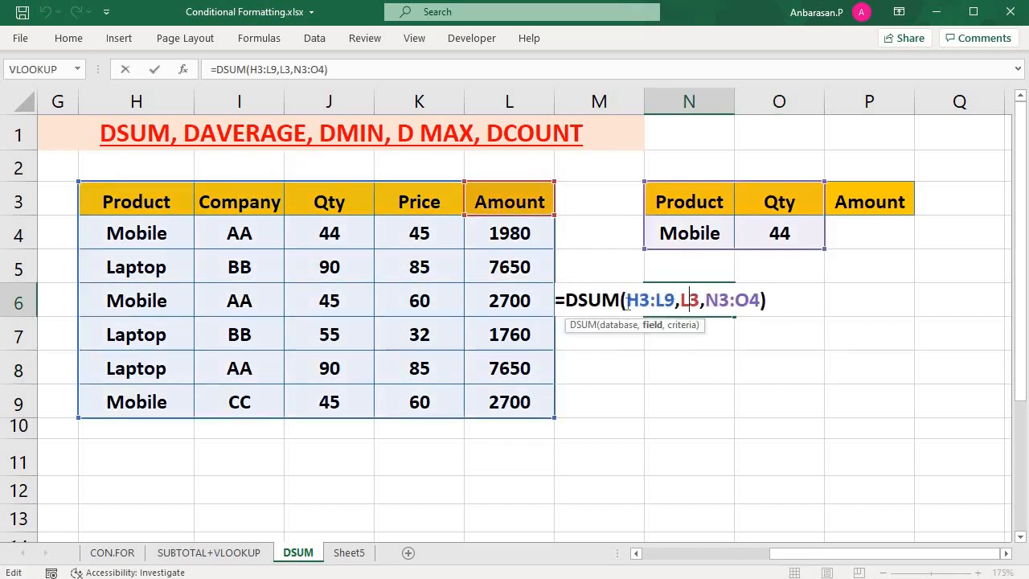
key(Backspace)
text(AVERAGE)
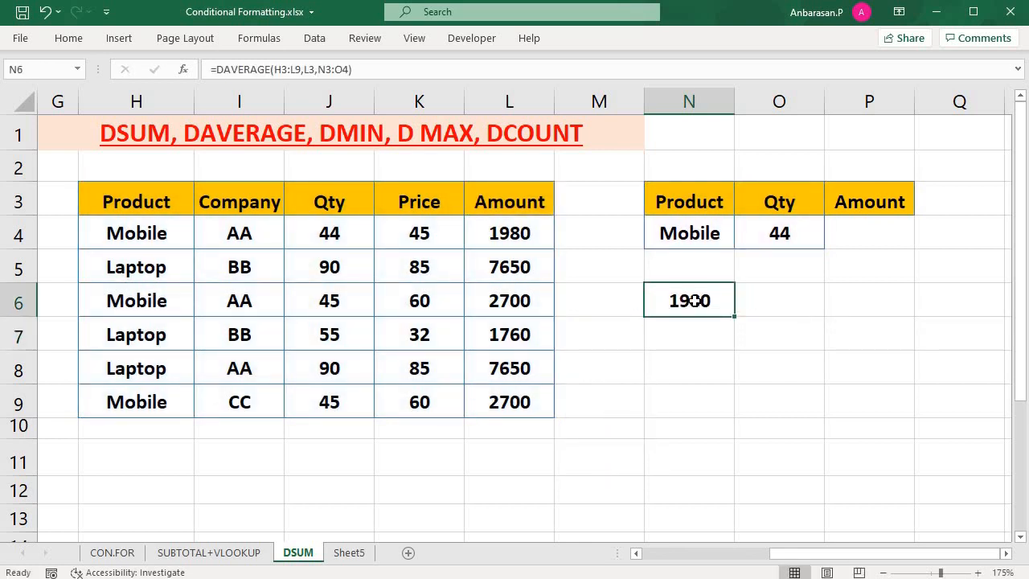
text(AA)
key(enter)
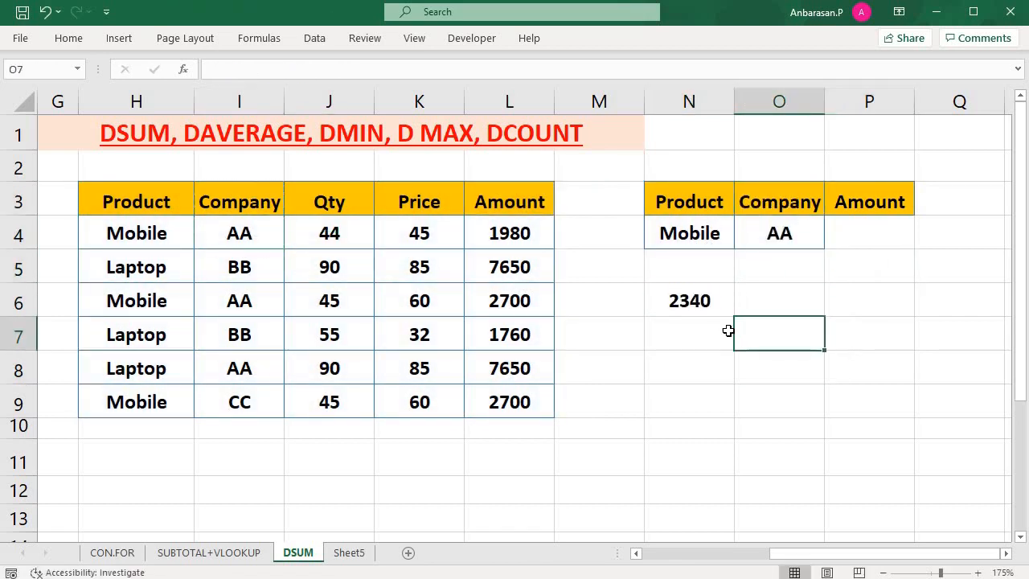
click(689, 300)
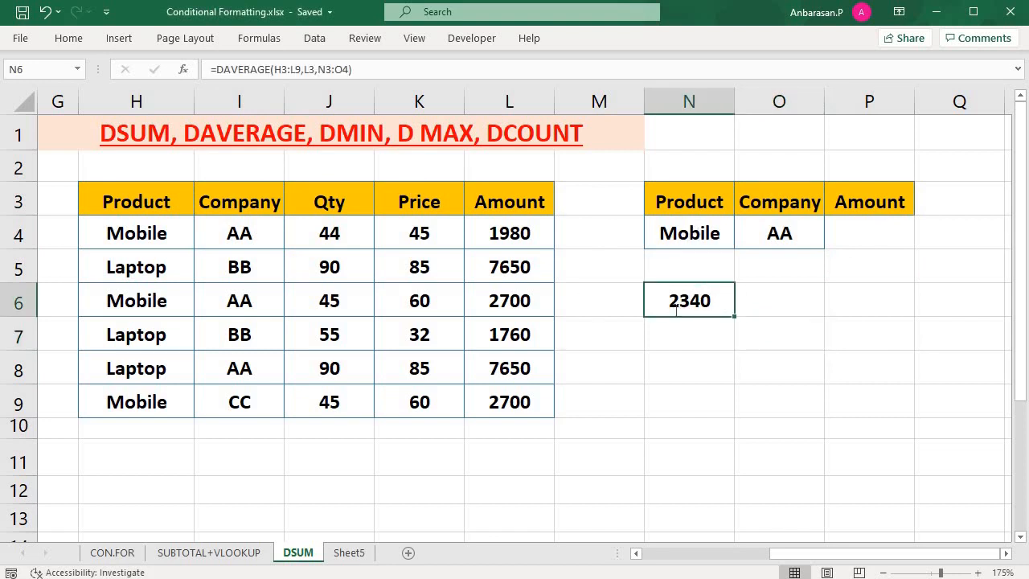
double_click(689, 300)
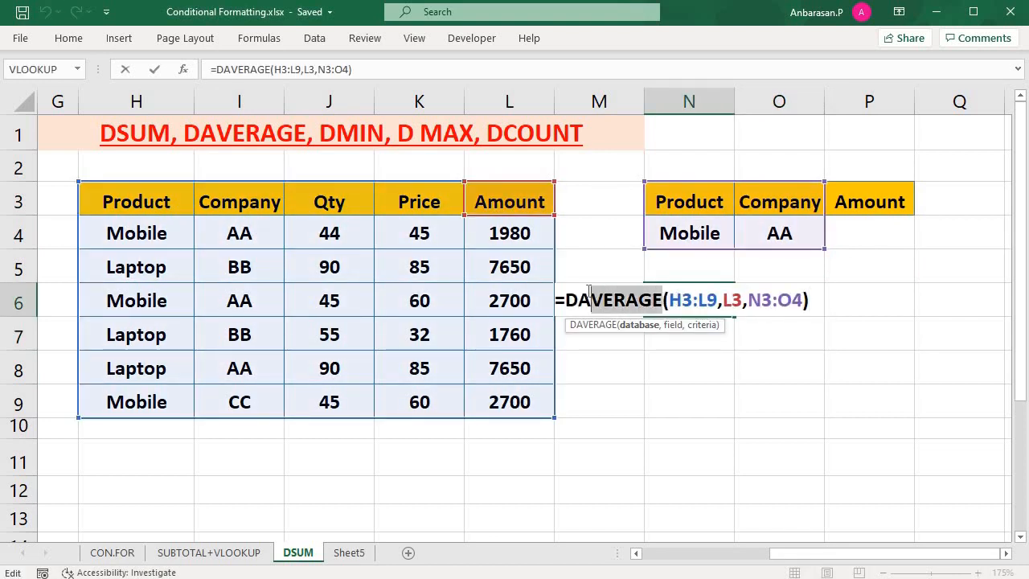
text(Dmax)
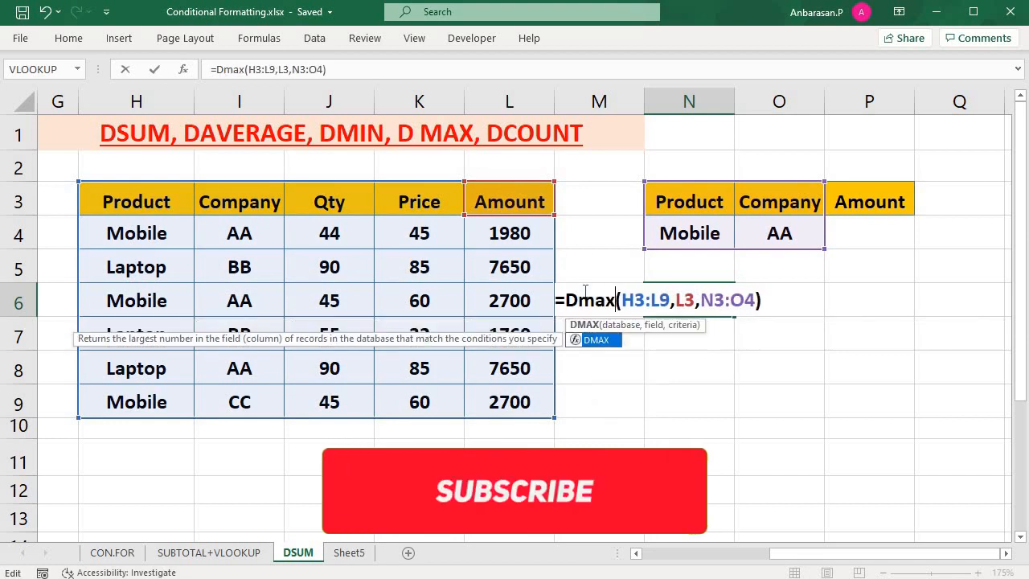